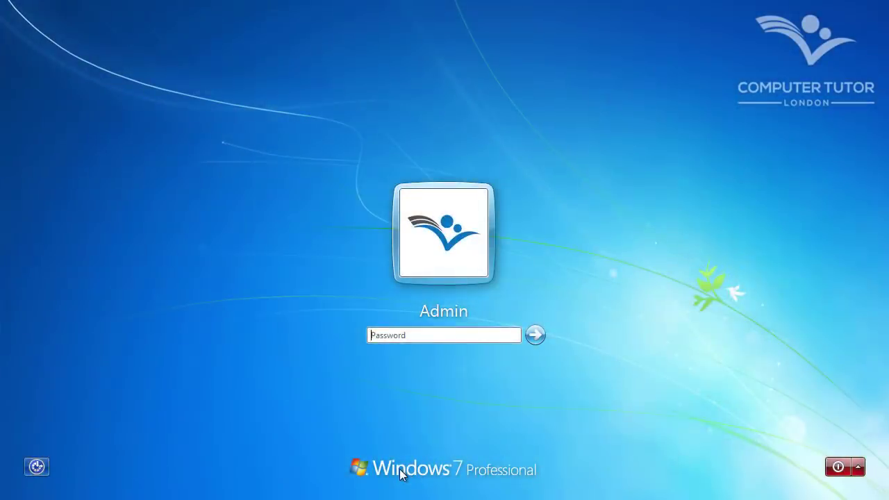
pyautogui.moveTo(239, 370)
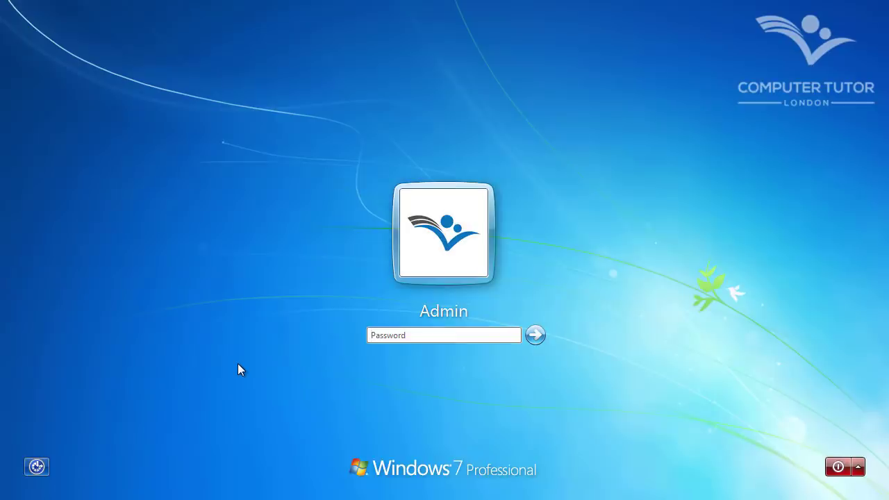
# Step: Enter the Admin account password and sign in to the Windows 7 desktop
pyautogui.click(443, 334)
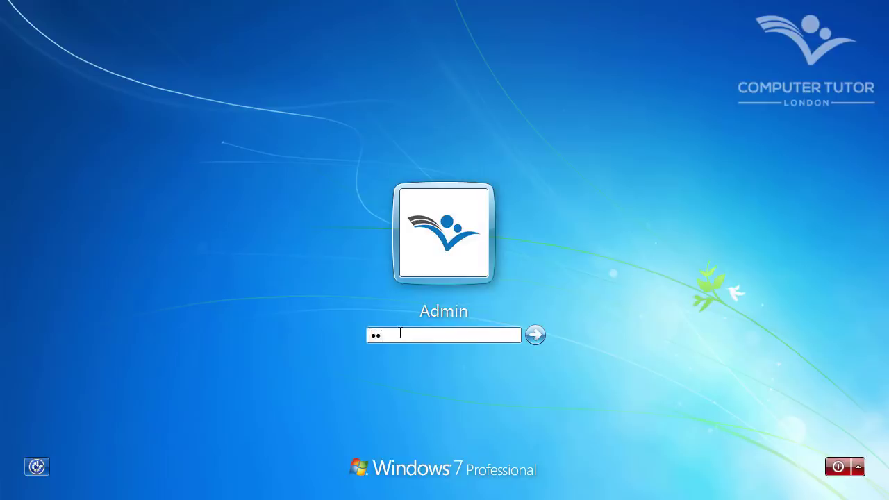
pyautogui.click(534, 334)
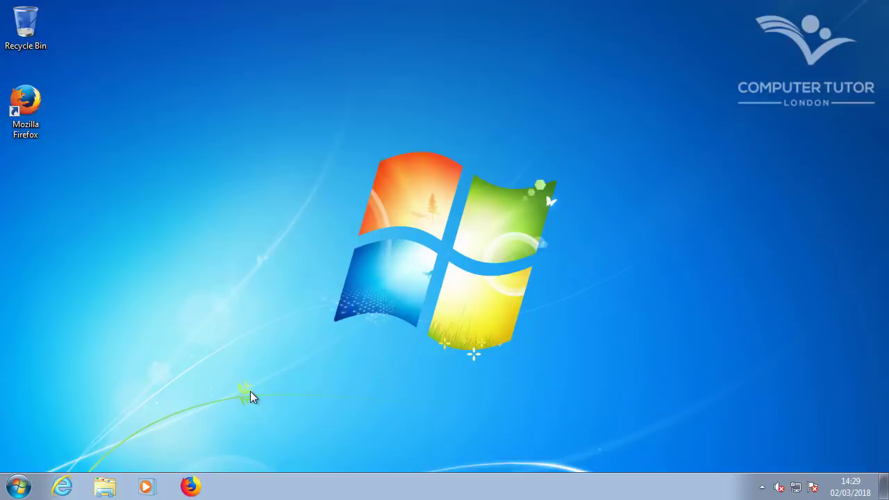
# Step: Reach the System page via Control Panel > System and Security, and also with Win+Pause
pyautogui.click(17, 486)
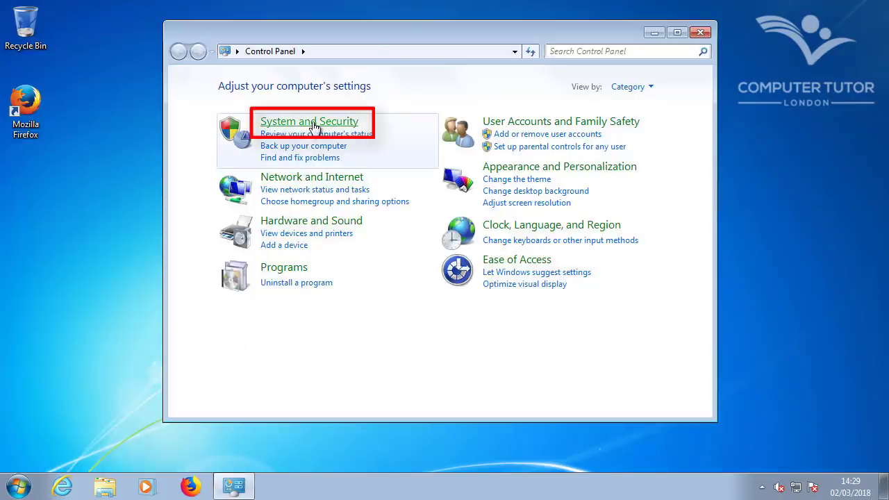
pyautogui.click(309, 121)
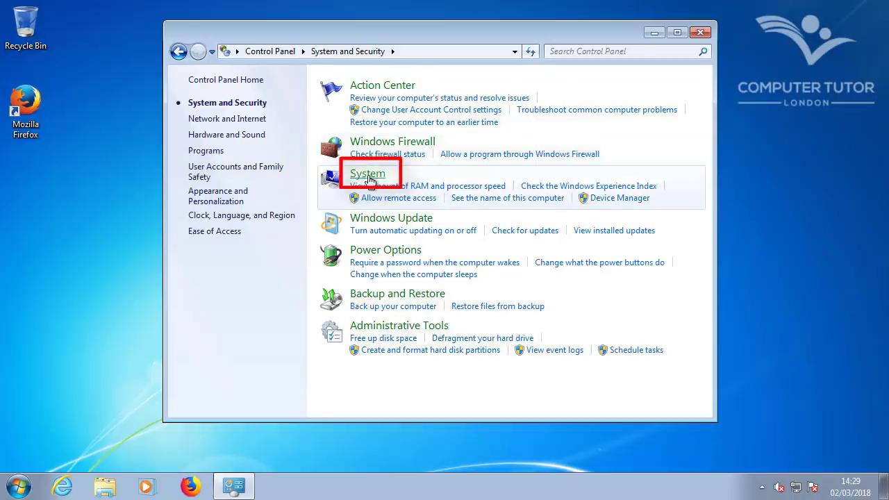
pyautogui.click(368, 172)
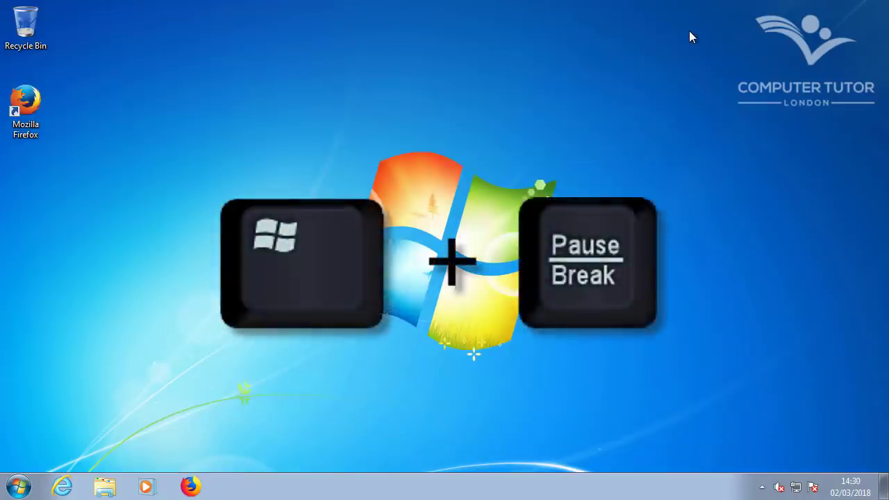
pyautogui.press('win+pause')
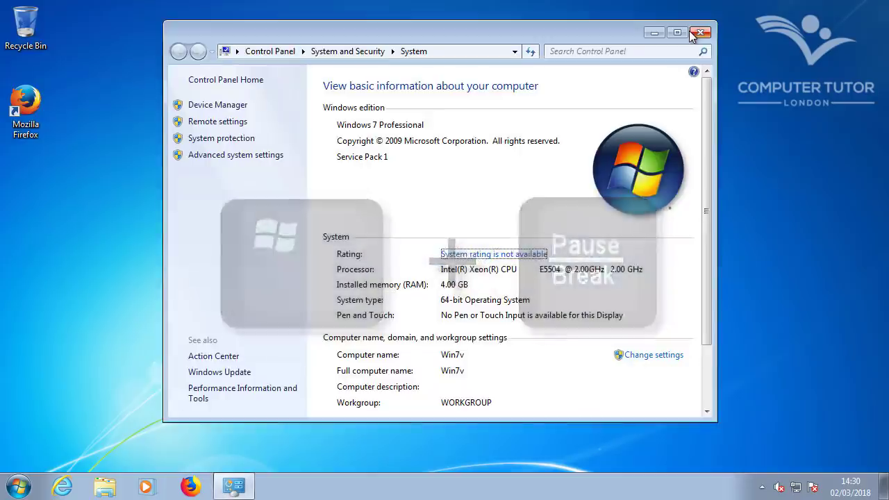
pyautogui.click(678, 33)
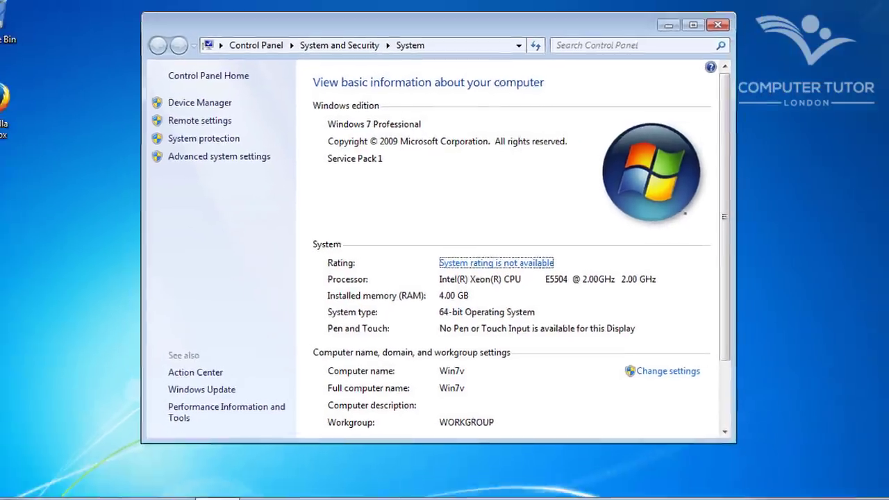
pyautogui.scroll(-3)
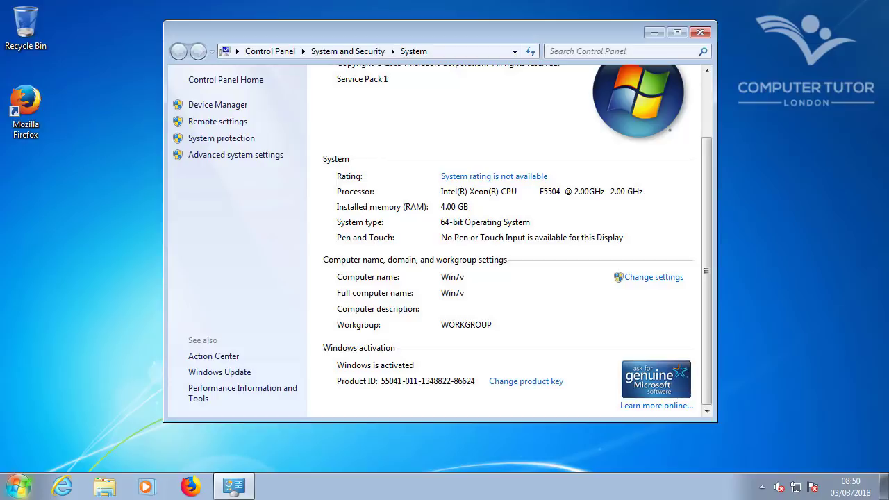
pyautogui.moveTo(152, 398)
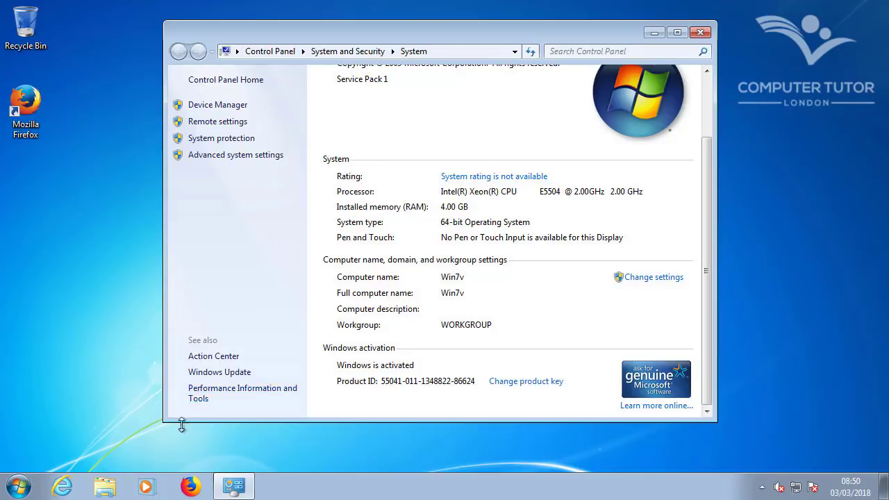
pyautogui.moveTo(183, 429)
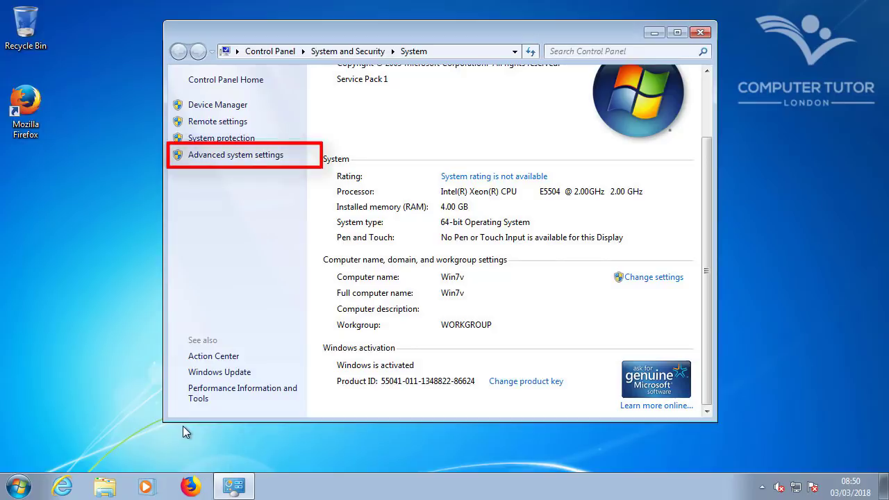
# Step: Reach the Virtual Memory settings through Advanced system settings and Performance options
pyautogui.click(235, 154)
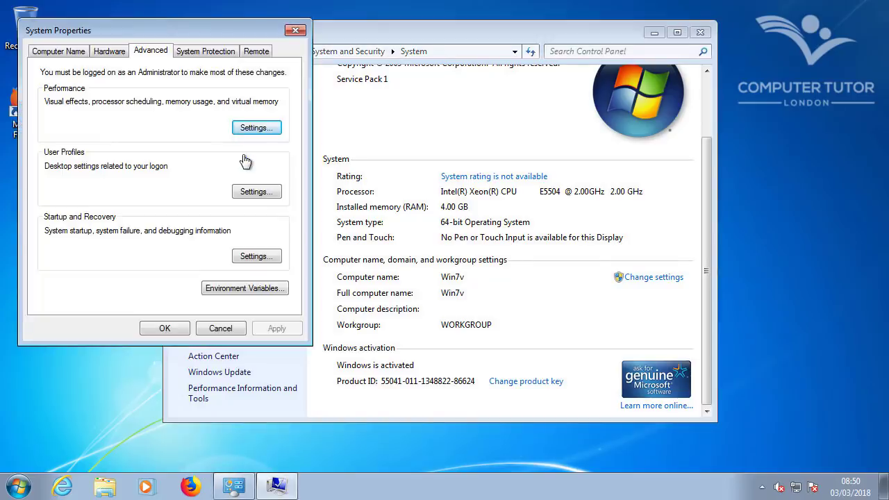
pyautogui.click(255, 128)
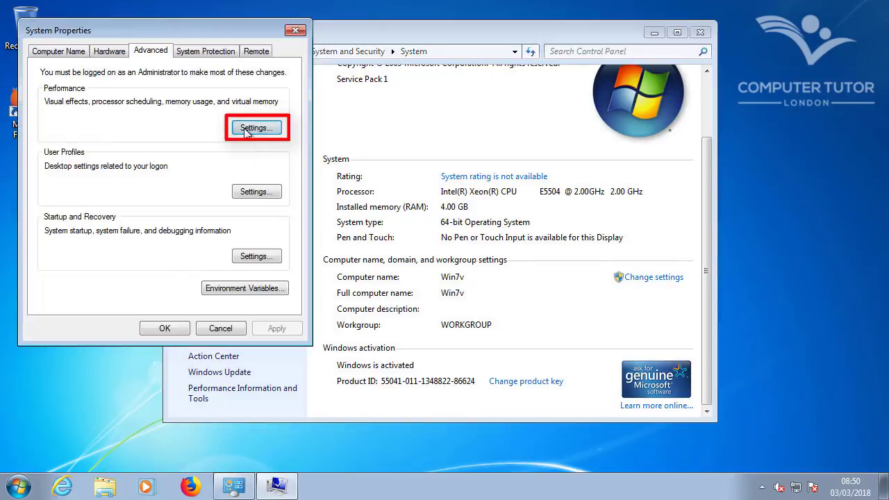
pyautogui.click(255, 127)
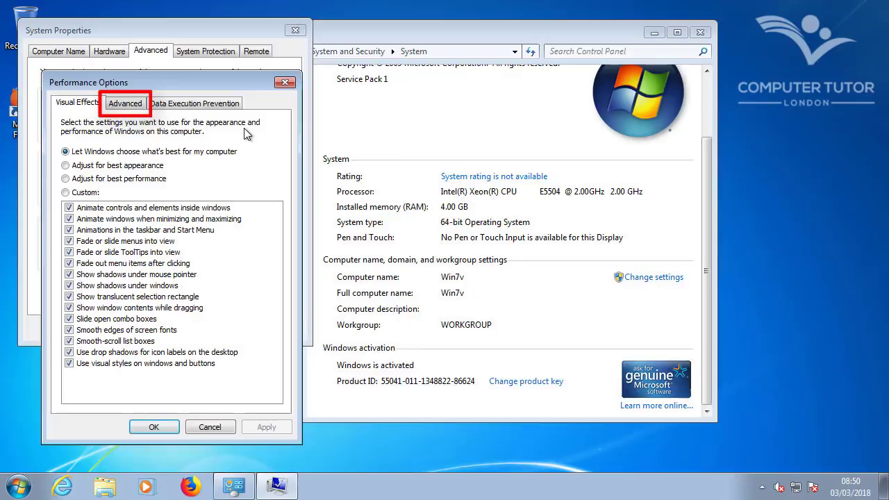
pyautogui.click(125, 103)
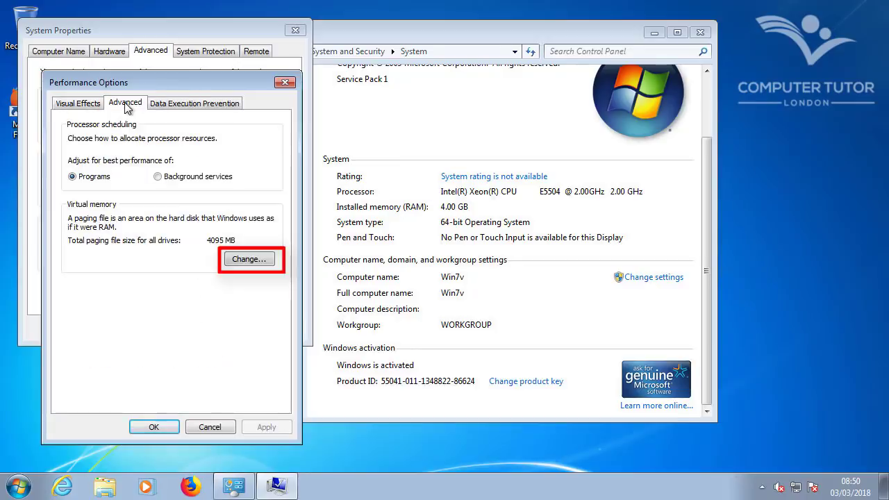
pyautogui.click(248, 258)
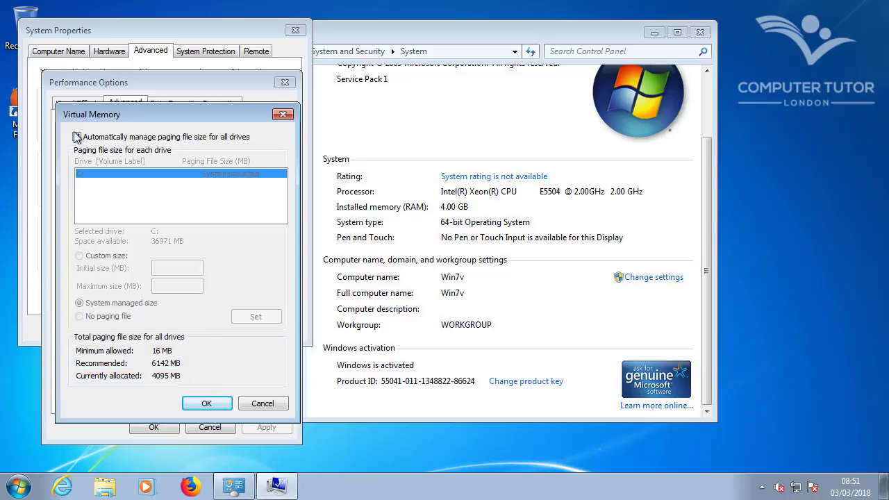
# Step: Turn off automatic paging file management and choose a custom size for drive C
pyautogui.click(78, 138)
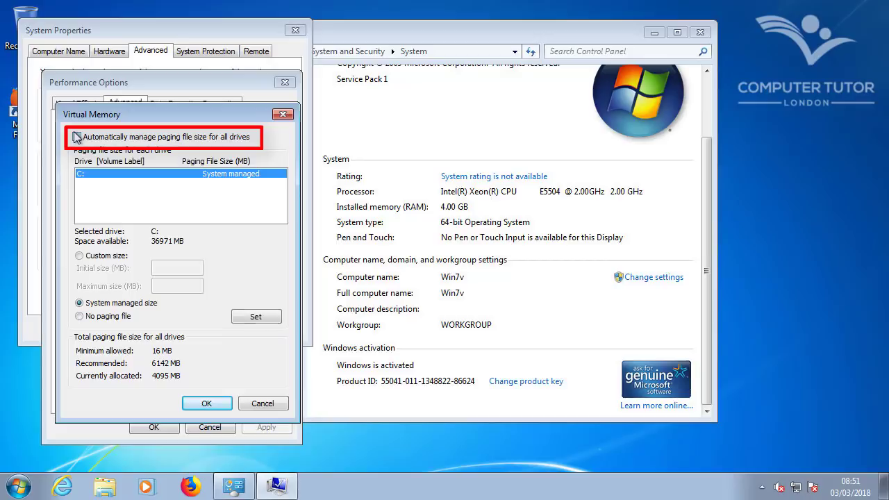
pyautogui.click(77, 138)
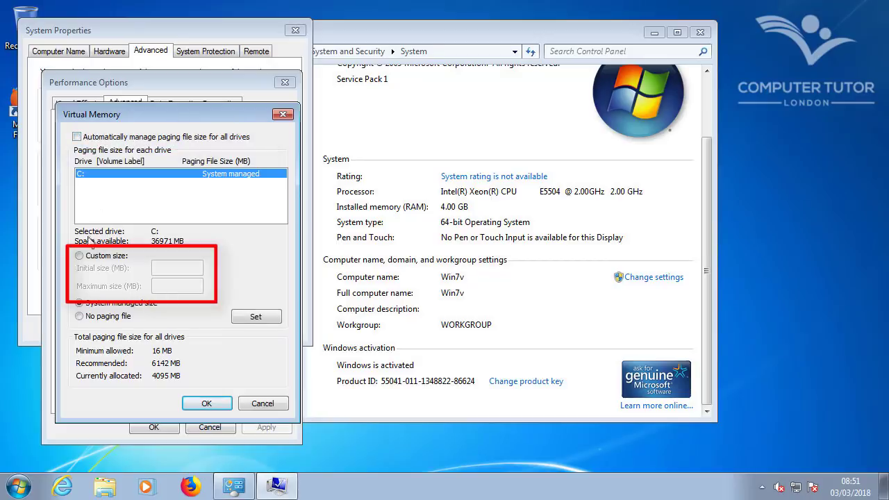
pyautogui.click(79, 255)
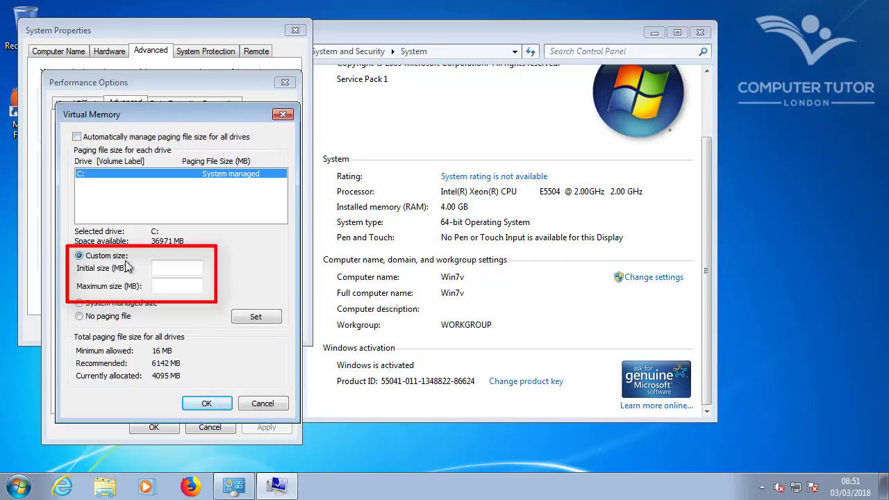
pyautogui.click(178, 268)
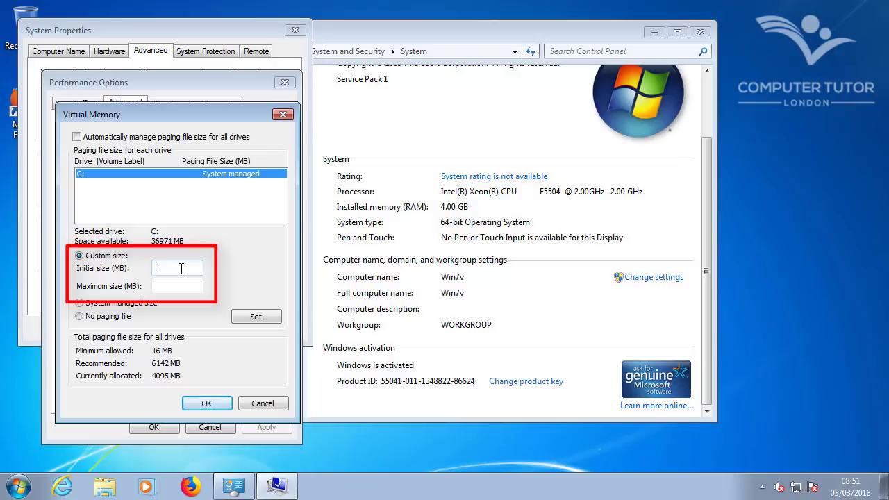
pyautogui.click(17, 487)
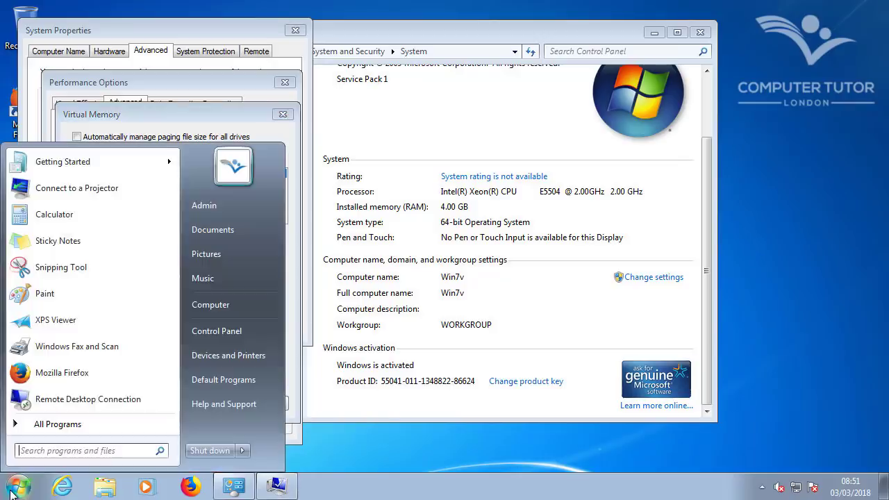
# Step: Launch Calculator and compute 1024 × 4 × 2 to get 8192 MB
pyautogui.click(55, 214)
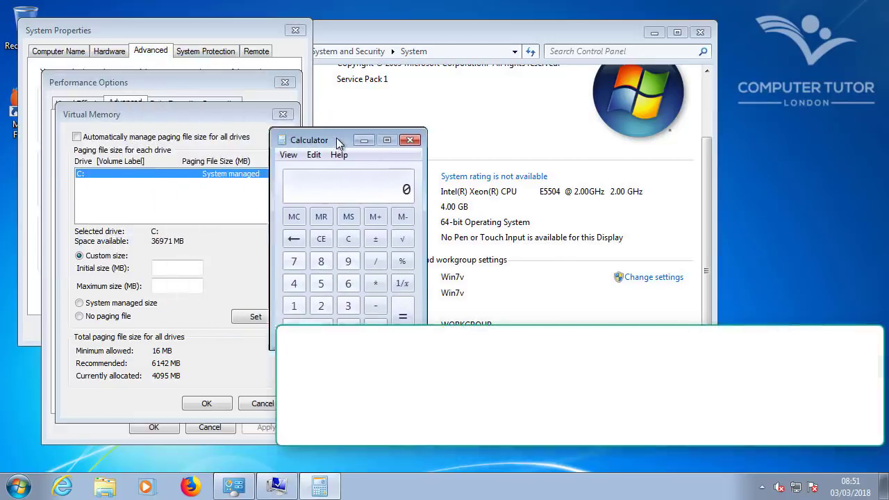
pyautogui.click(321, 308)
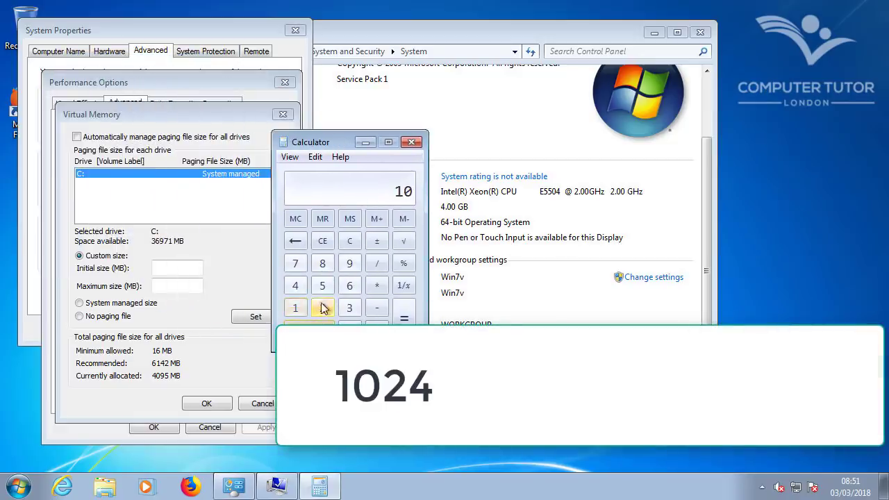
pyautogui.click(377, 284)
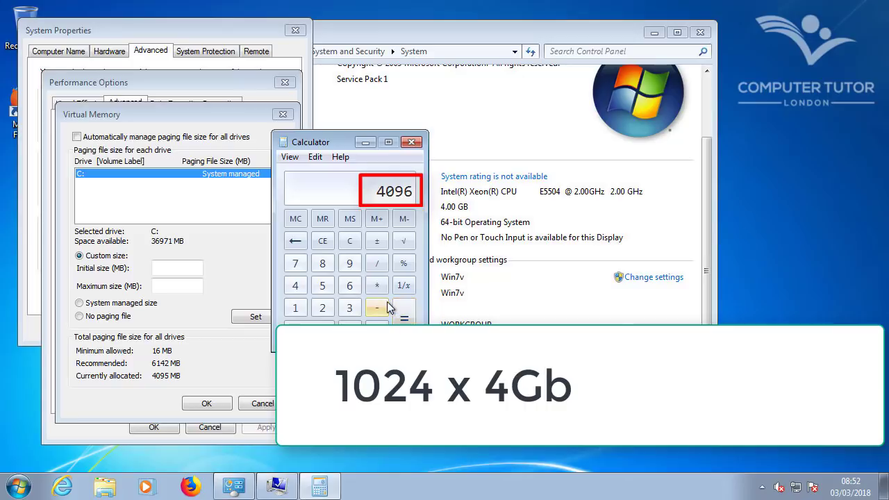
pyautogui.click(377, 286)
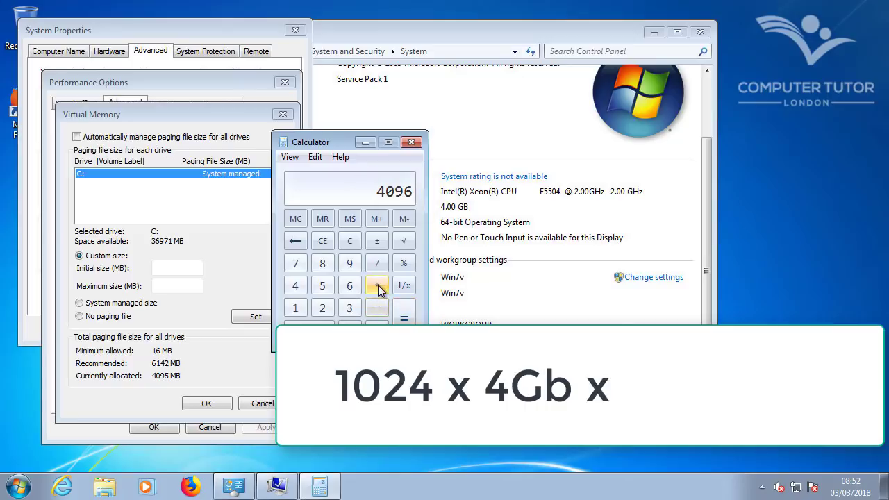
pyautogui.click(322, 307)
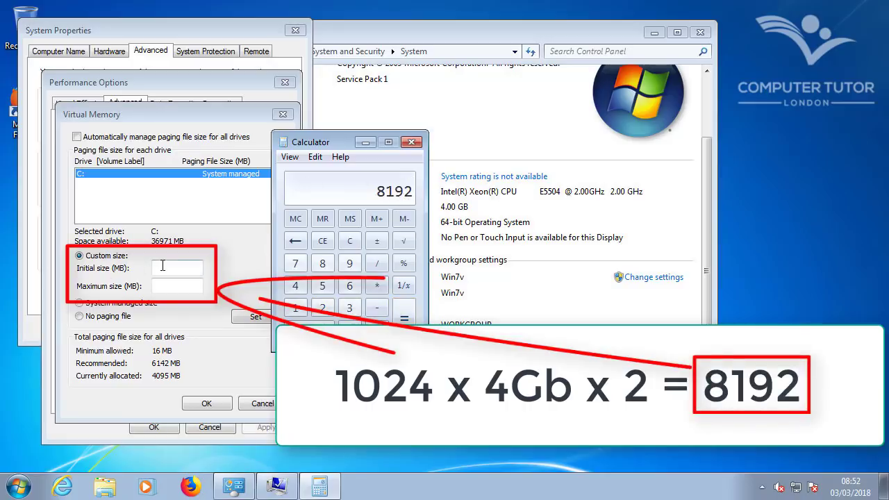
# Step: Enter 8192 MB as the initial and maximum paging size for drive C and set it
pyautogui.write('8')
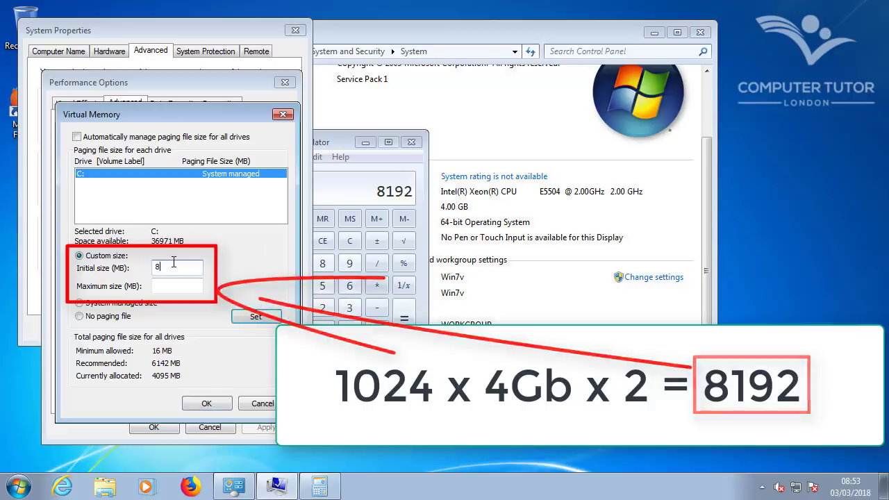
pyautogui.write('192')
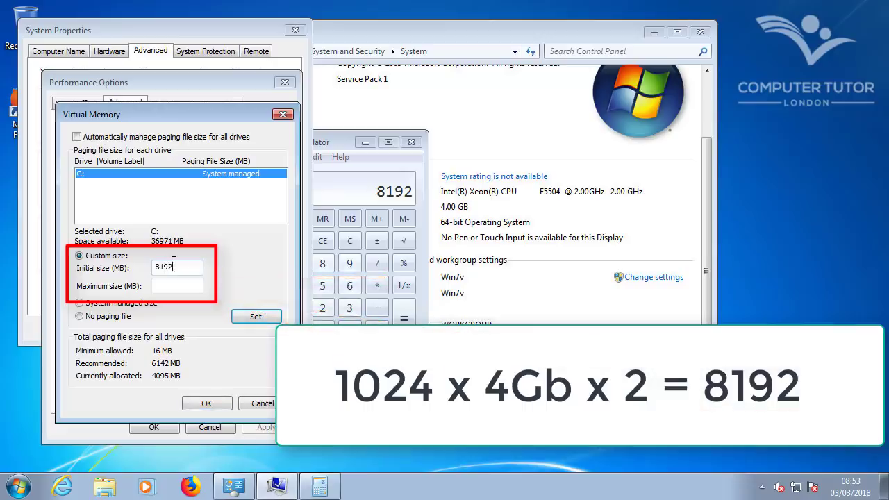
pyautogui.write('8192')
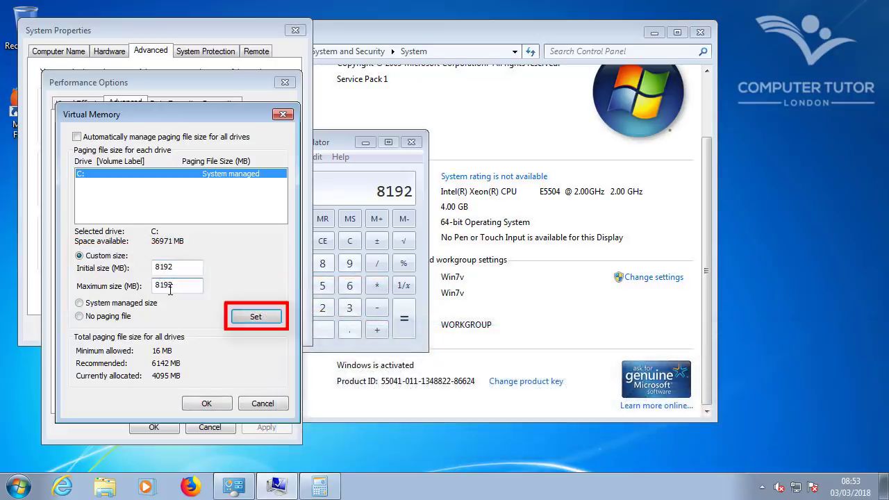
pyautogui.click(255, 317)
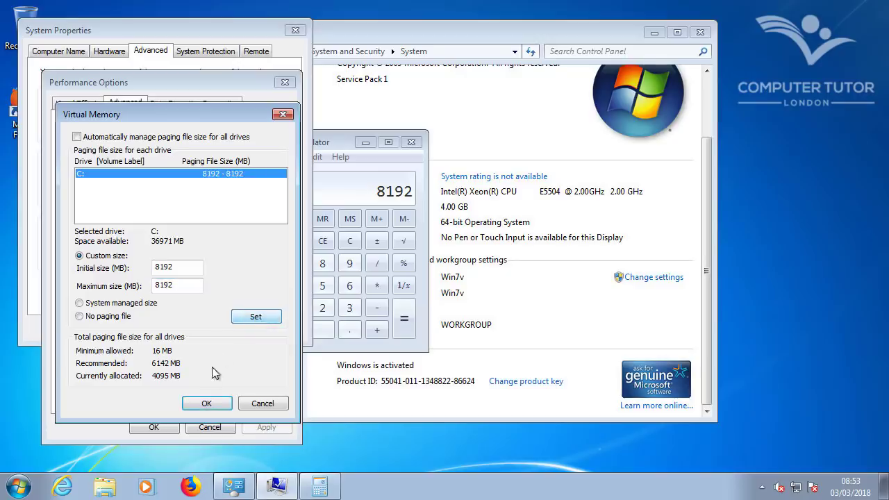
# Step: Confirm the virtual memory dialogs and restart the computer now
pyautogui.click(206, 403)
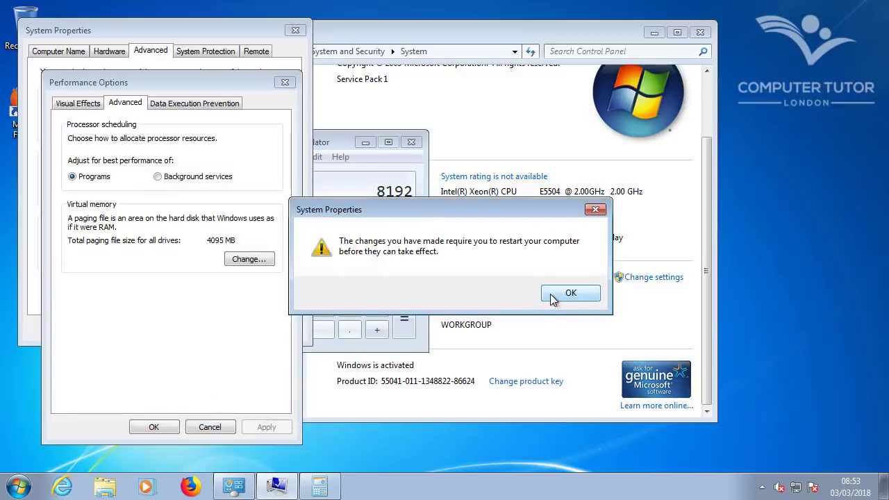
pyautogui.click(569, 292)
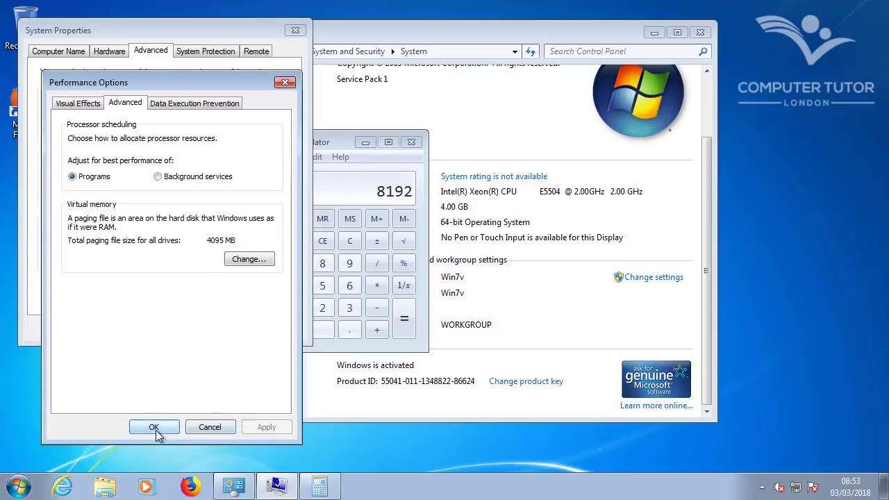
pyautogui.click(153, 426)
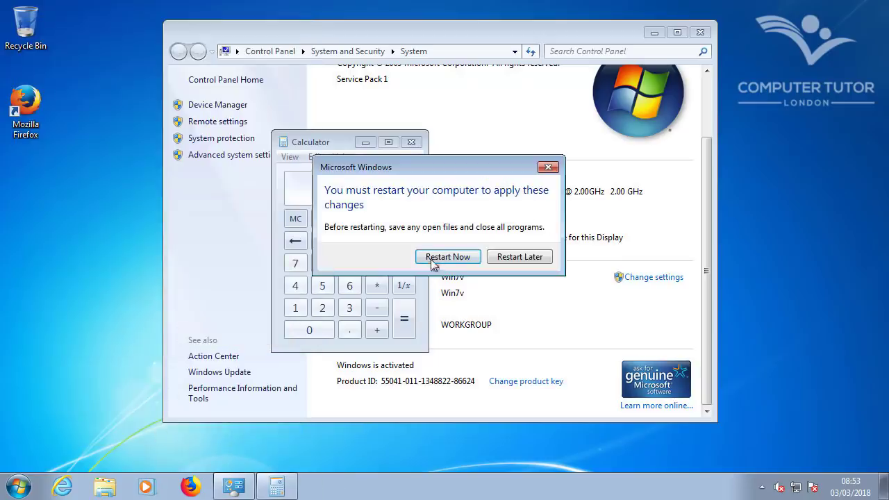
pyautogui.click(520, 256)
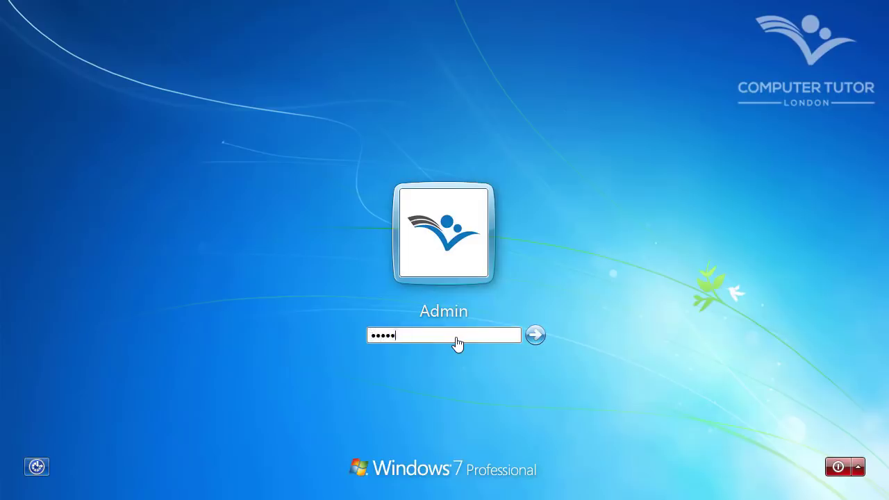
# Step: Sign back in after the restart and search the Start menu for 'services'
pyautogui.click(533, 334)
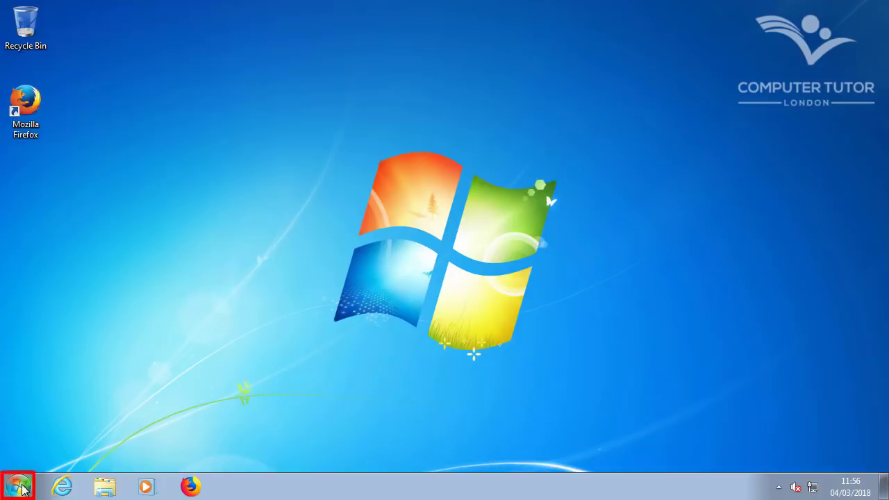
pyautogui.write('services')
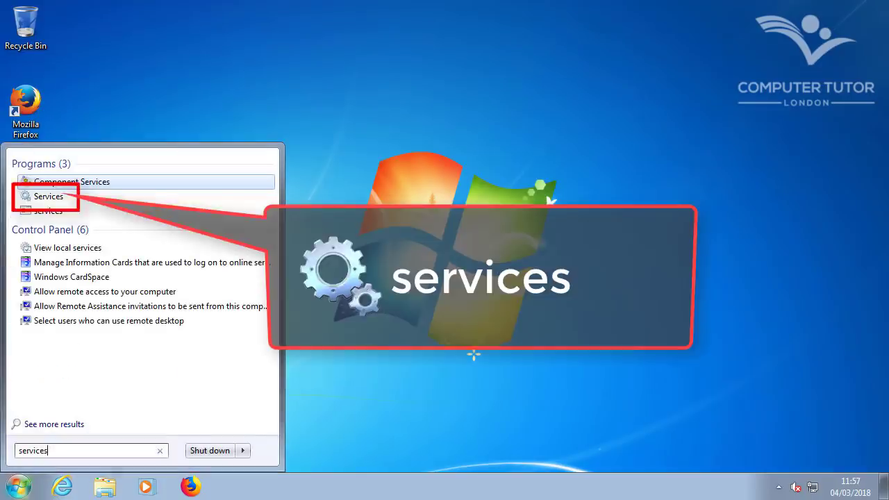
pyautogui.moveTo(48, 198)
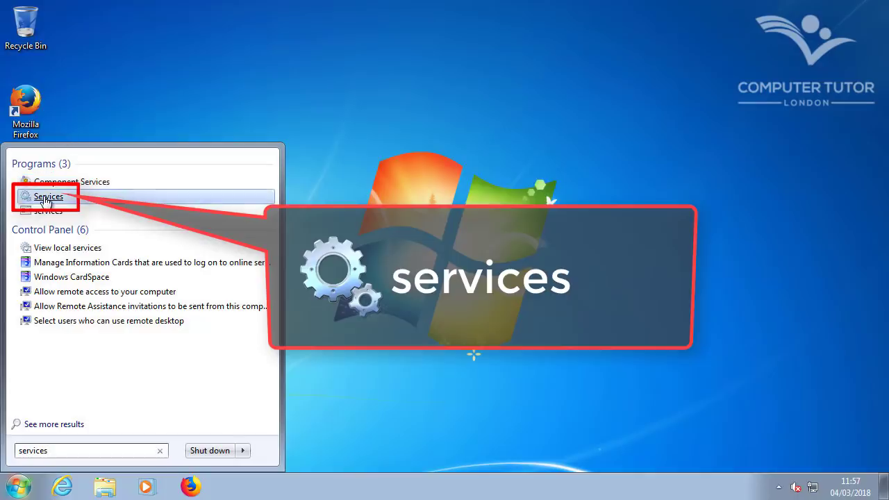
pyautogui.moveTo(48, 197)
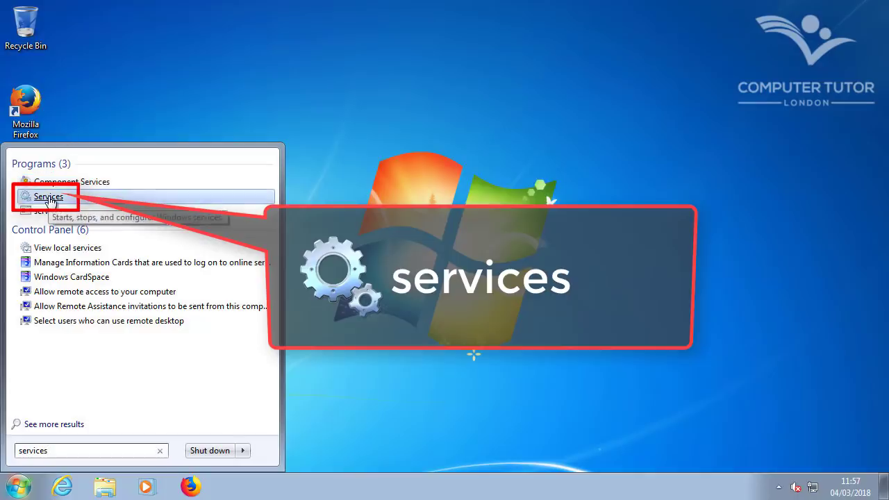
# Step: Set the Windows Defender service's startup type to Disabled and confirm it
pyautogui.click(48, 197)
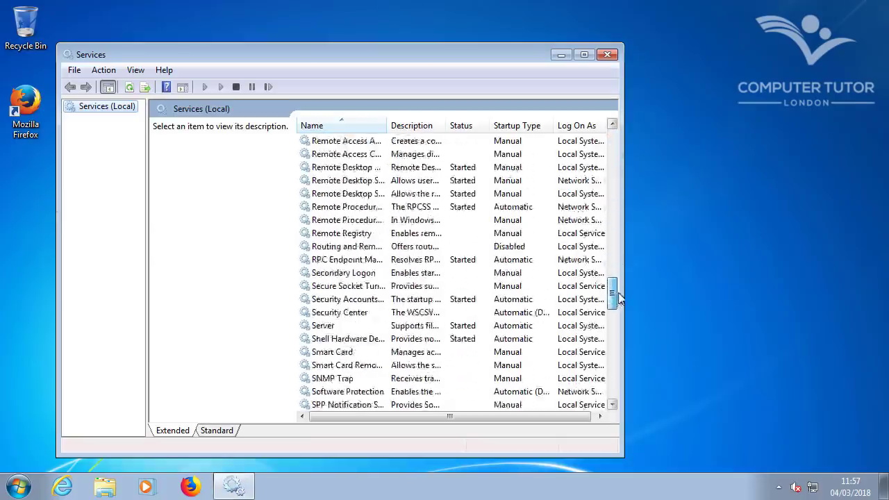
pyautogui.click(347, 206)
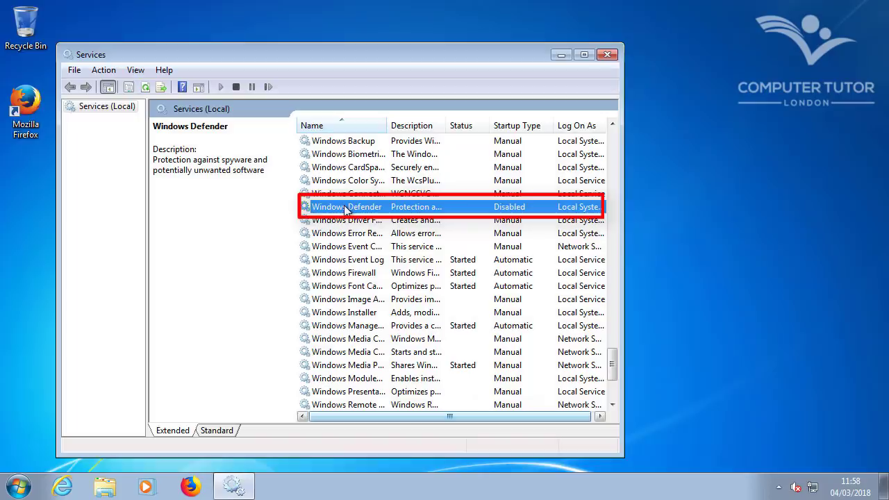
pyautogui.doubleClick(347, 206)
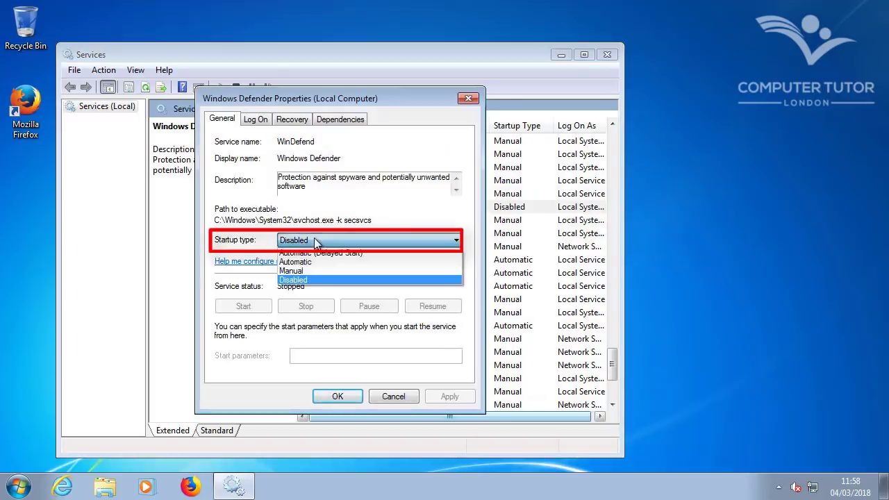
pyautogui.click(292, 281)
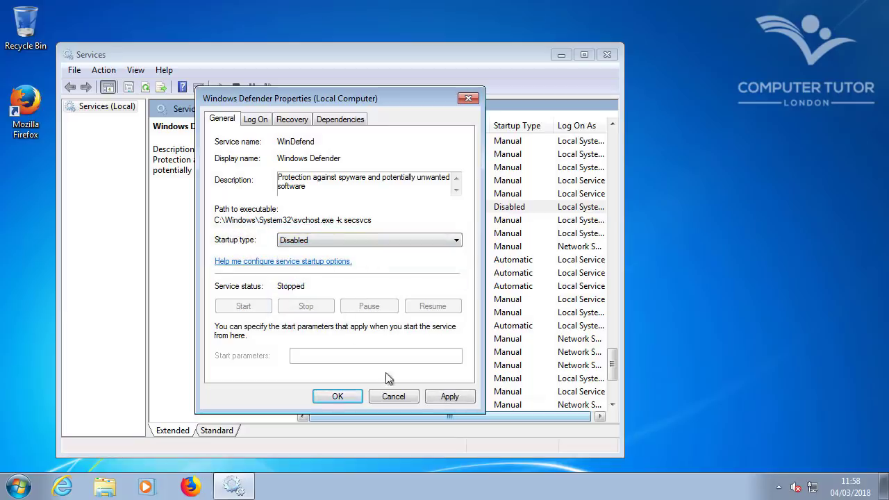
pyautogui.click(338, 396)
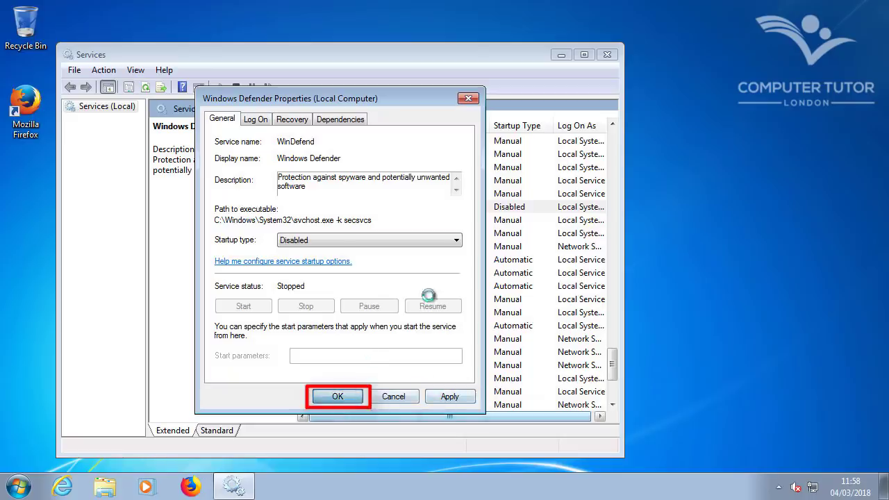
pyautogui.click(337, 396)
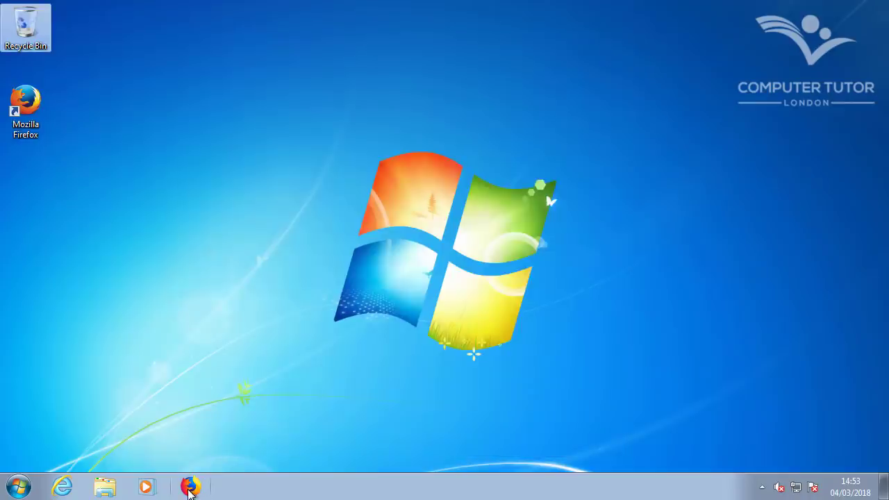
# Step: Download MediaCreationTool.exe from Microsoft's Windows 10 page in Firefox and run it
pyautogui.click(192, 486)
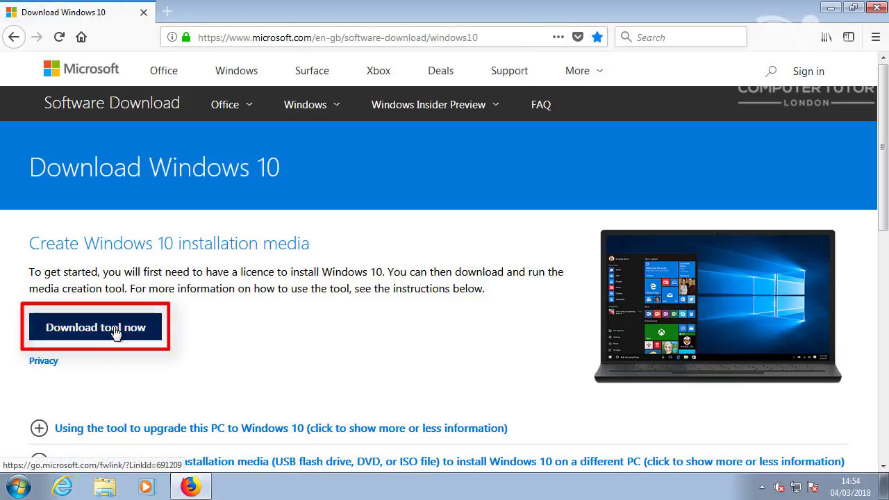
pyautogui.click(95, 328)
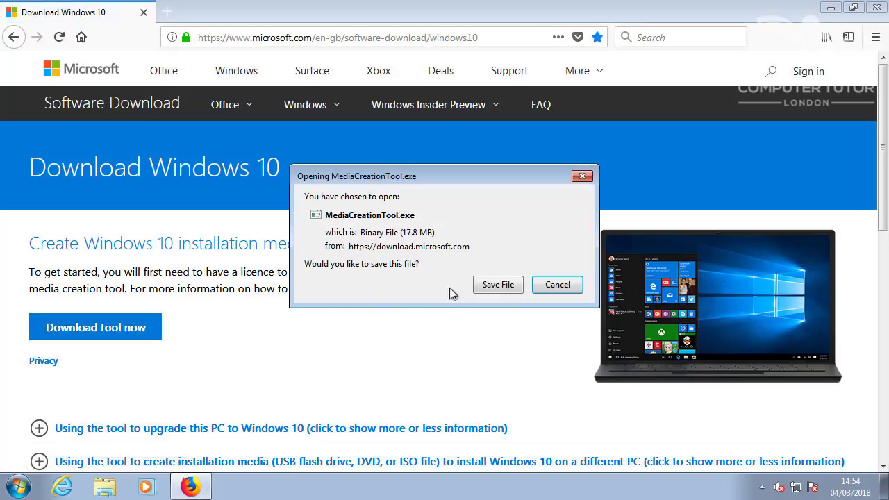
pyautogui.click(497, 283)
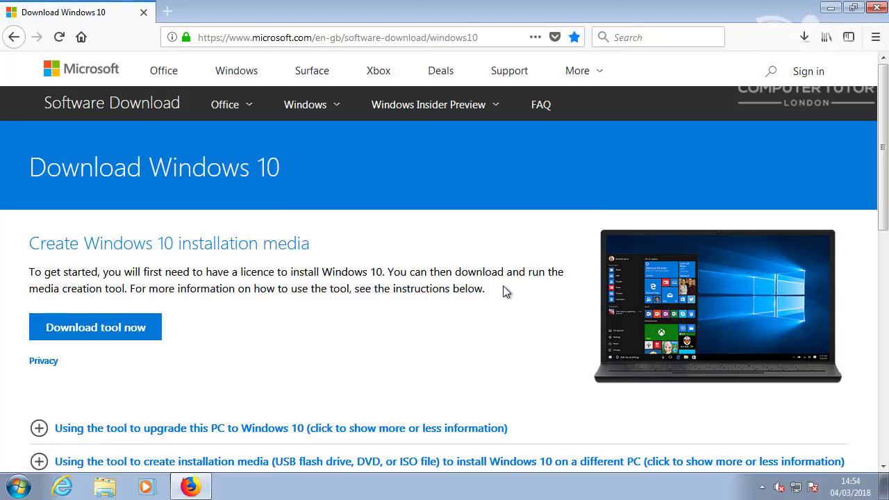
pyautogui.moveTo(804, 36)
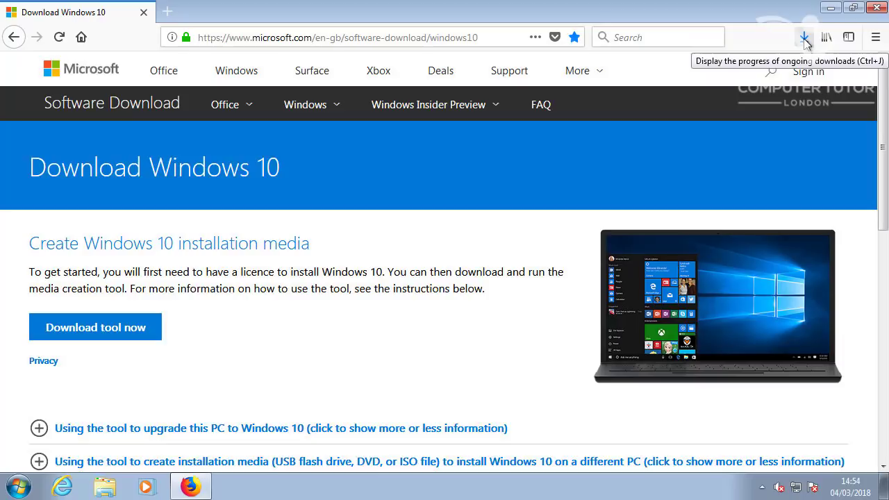
pyautogui.click(803, 36)
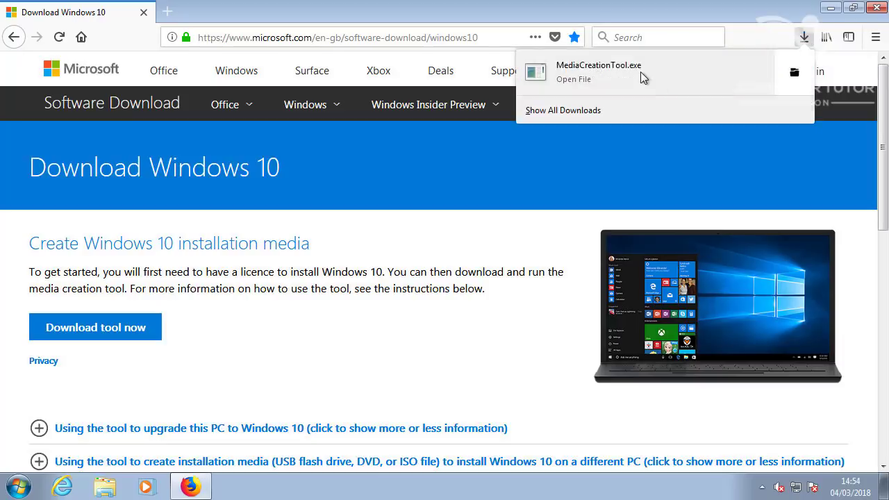
pyautogui.click(572, 78)
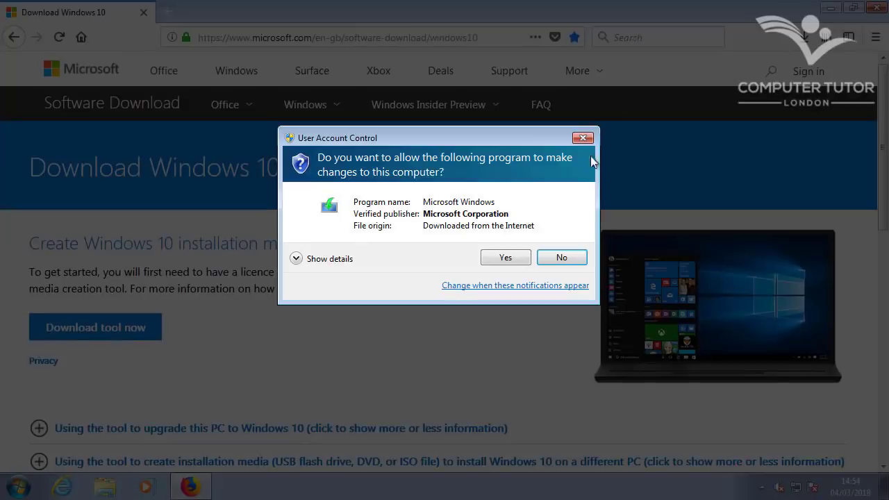
# Step: Allow the tool to run, accept the license terms and choose installation media for another PC
pyautogui.click(505, 257)
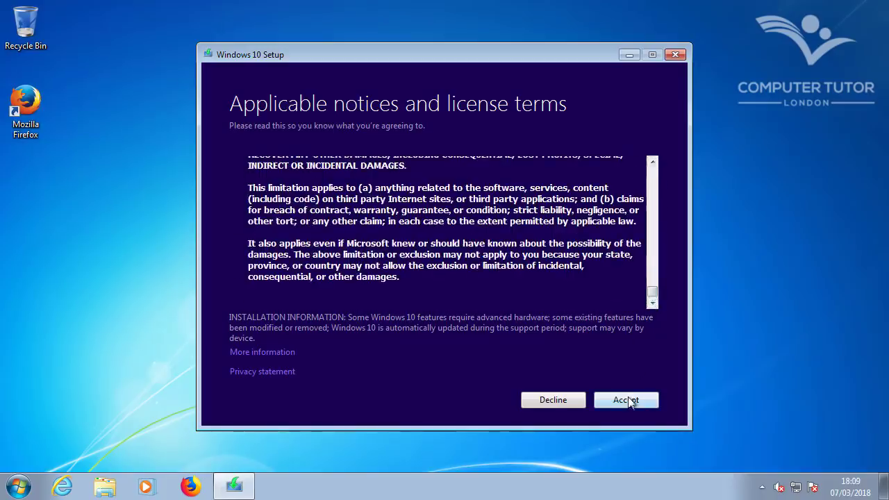
pyautogui.click(625, 400)
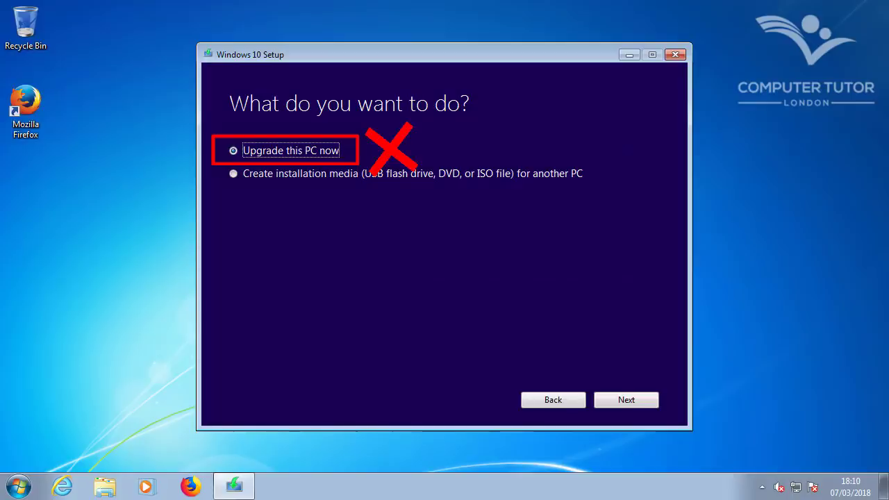
pyautogui.click(234, 172)
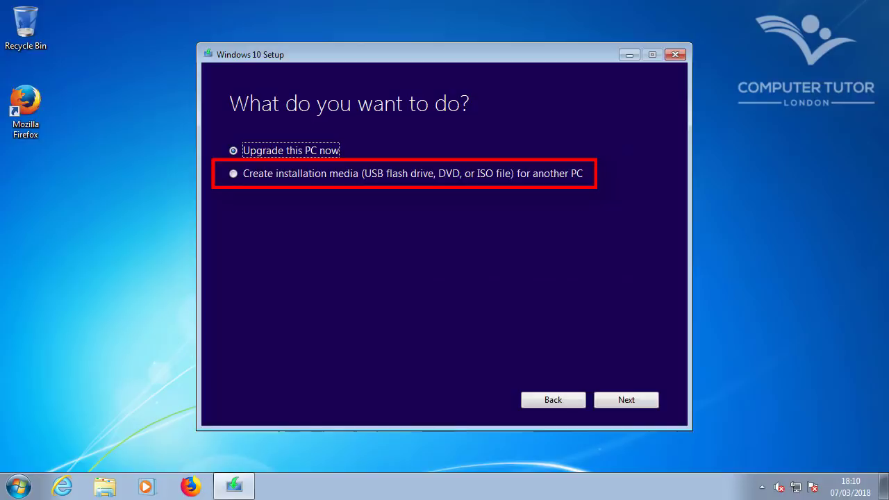
pyautogui.click(233, 172)
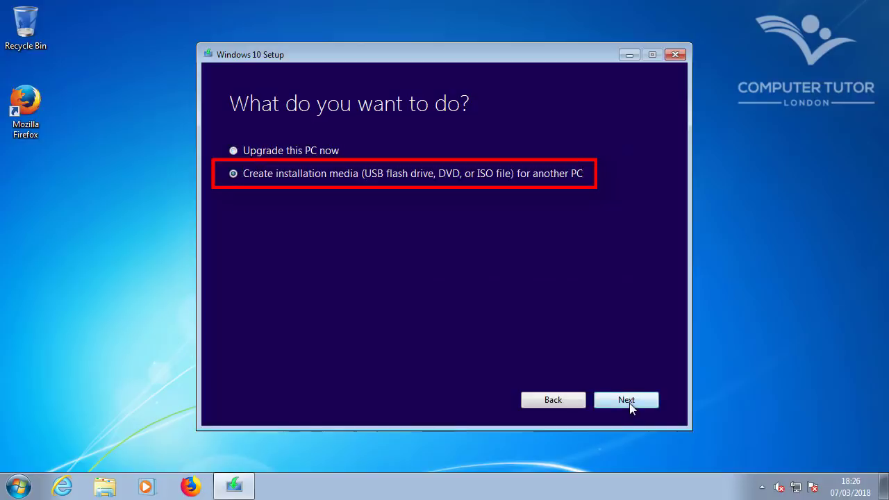
# Step: Choose English (United Kingdom), Windows 10, 64-bit and continue to the edition warning
pyautogui.click(625, 400)
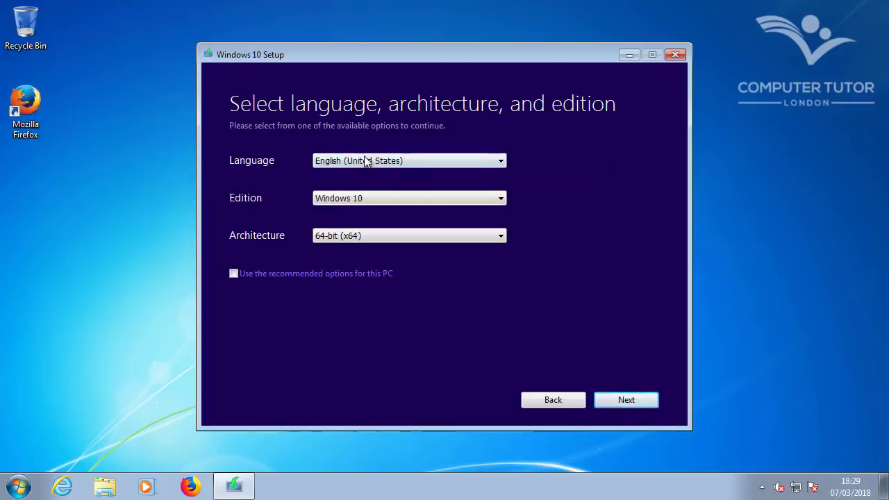
pyautogui.click(409, 161)
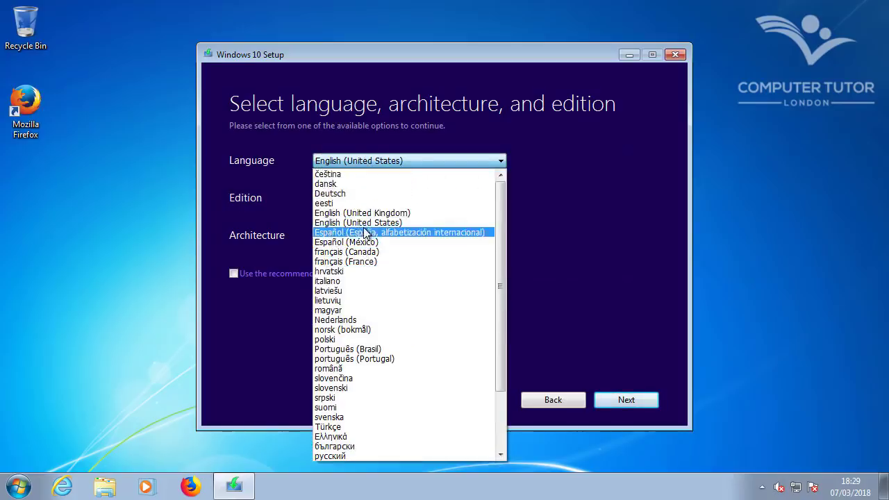
pyautogui.click(361, 212)
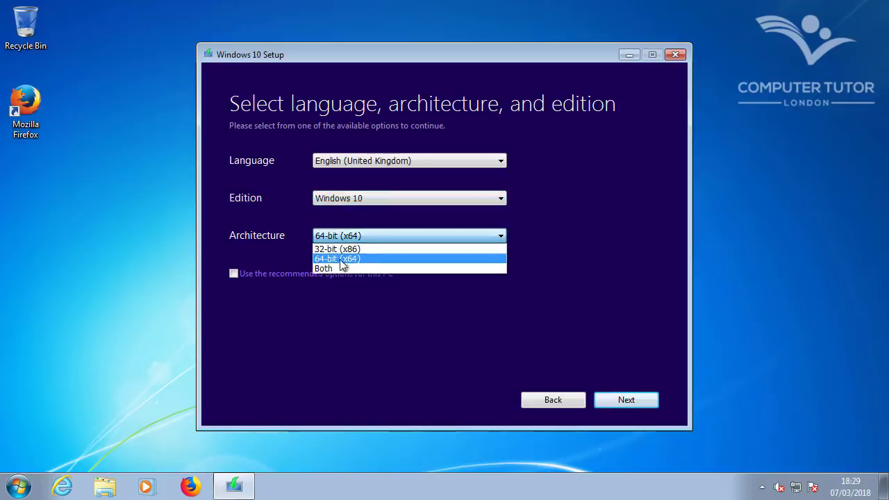
pyautogui.moveTo(322, 270)
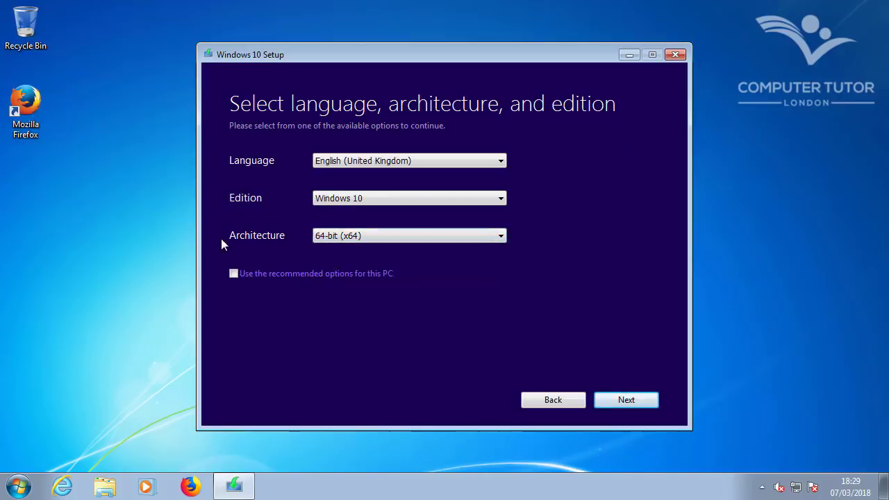
pyautogui.moveTo(625, 400)
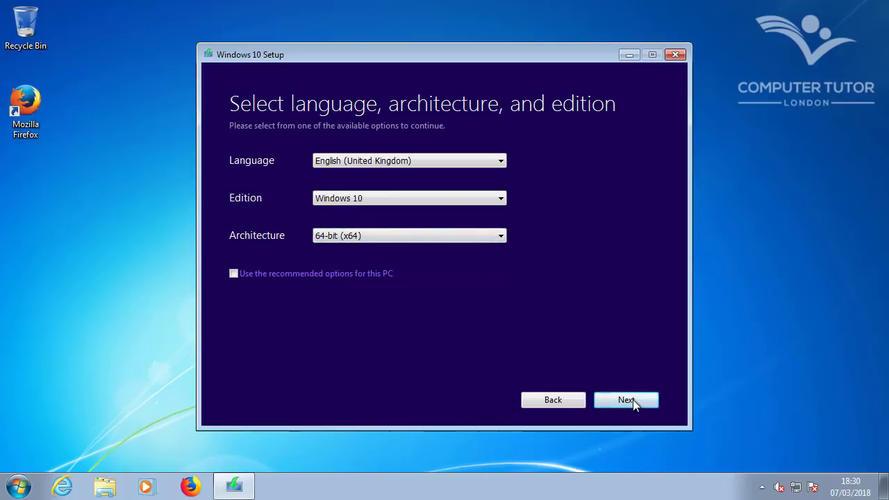
pyautogui.click(625, 400)
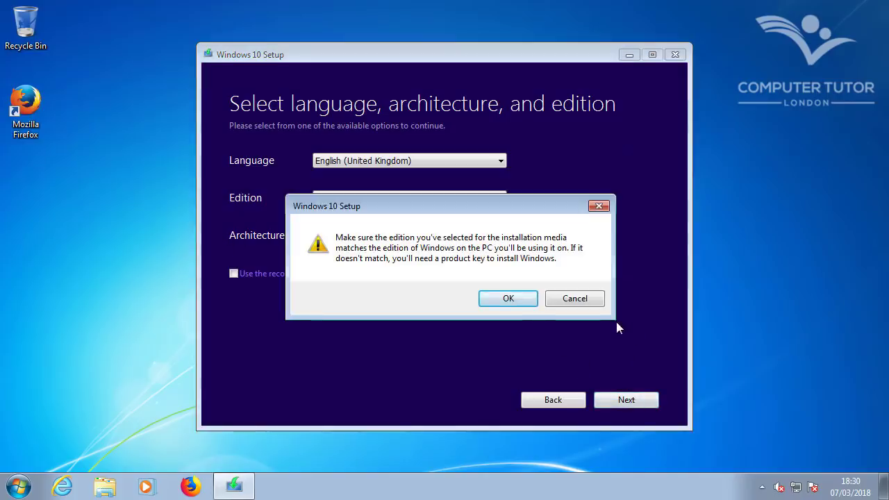
pyautogui.moveTo(608, 338)
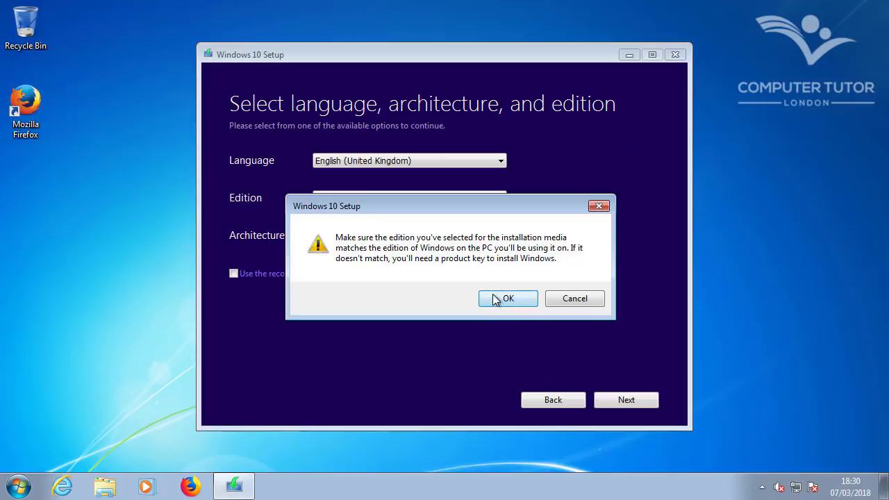
# Step: Save an ISO file named Windows10x64 in Documents, replacing the existing image
pyautogui.click(508, 297)
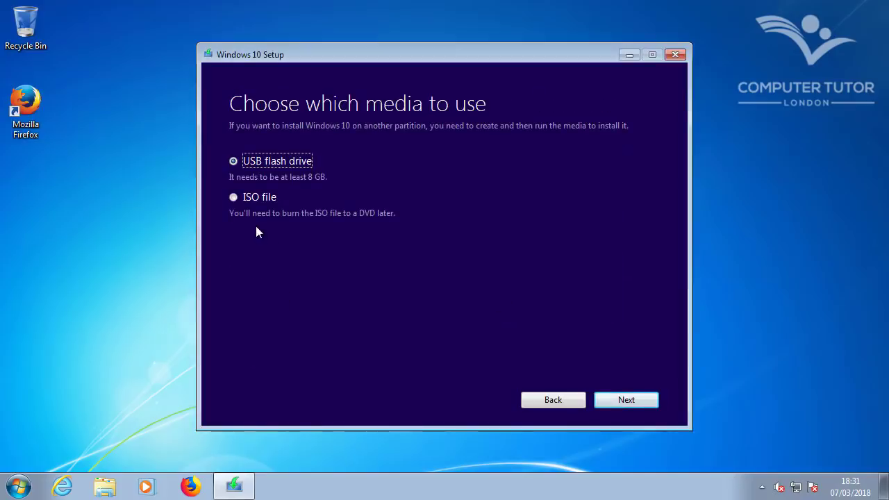
pyautogui.click(233, 197)
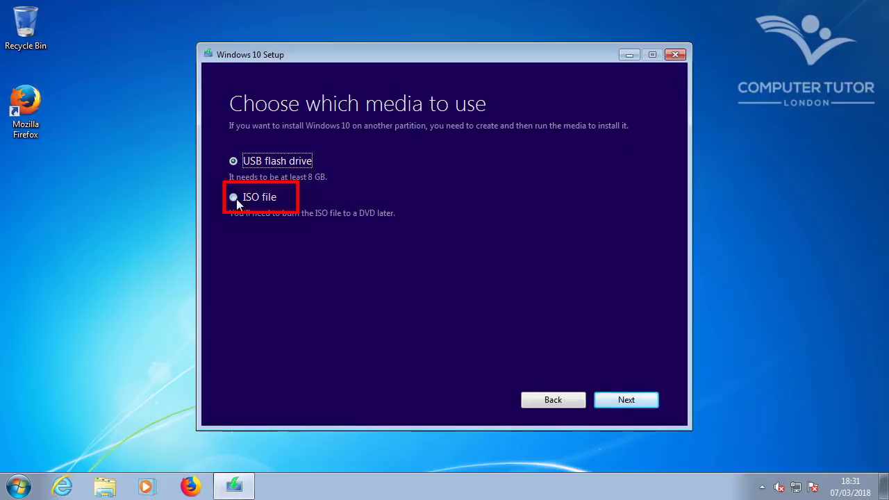
pyautogui.click(233, 198)
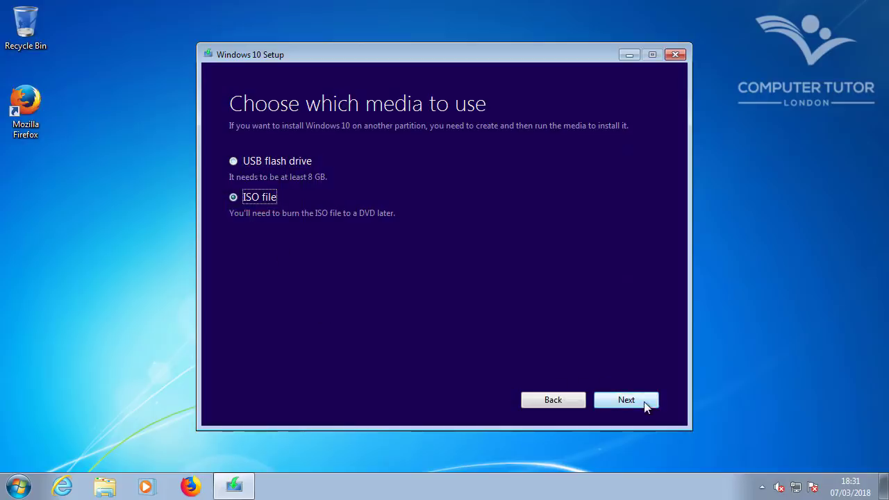
pyautogui.click(625, 400)
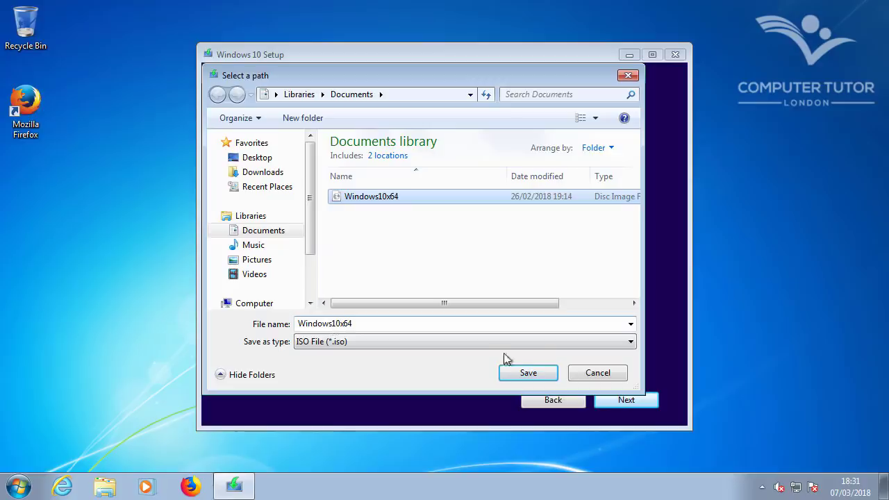
pyautogui.click(528, 372)
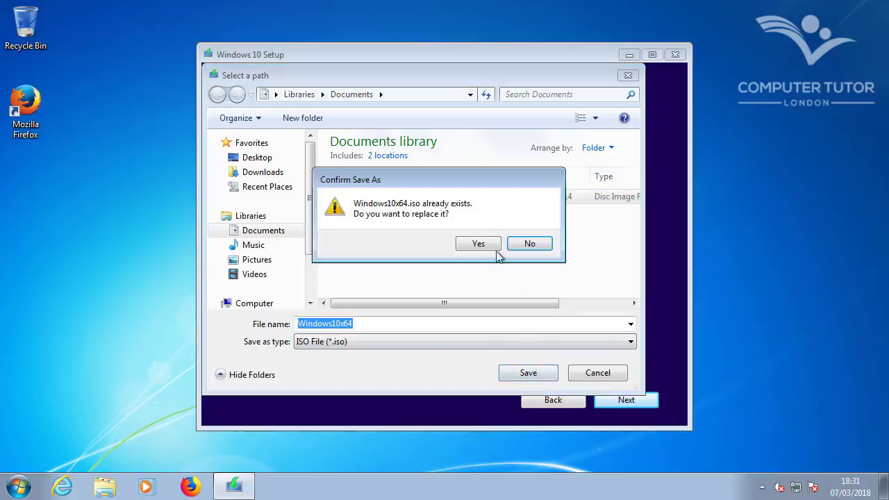
pyautogui.click(478, 243)
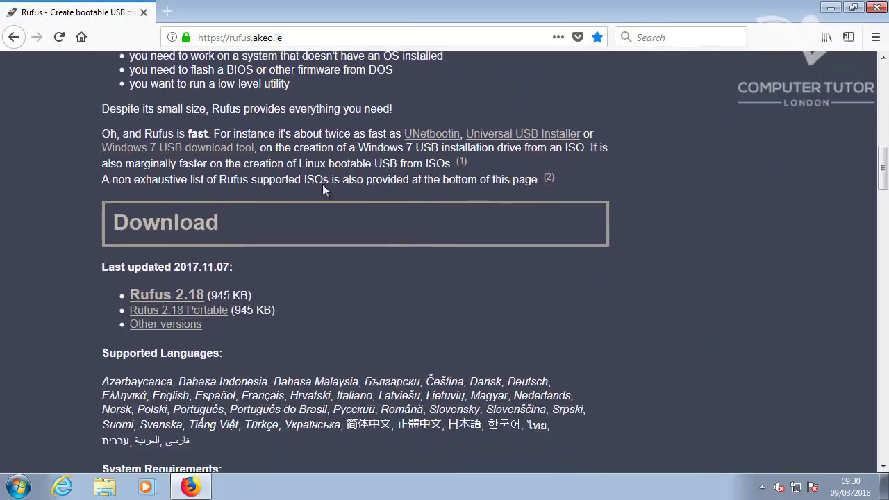
# Step: Download rufus-2.18.exe from rufus.akeo.ie and save the file
pyautogui.click(166, 294)
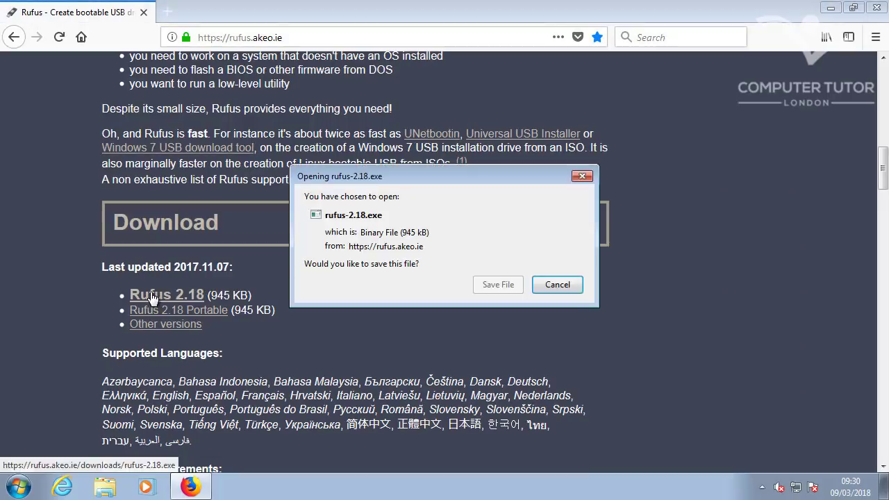
pyautogui.click(556, 283)
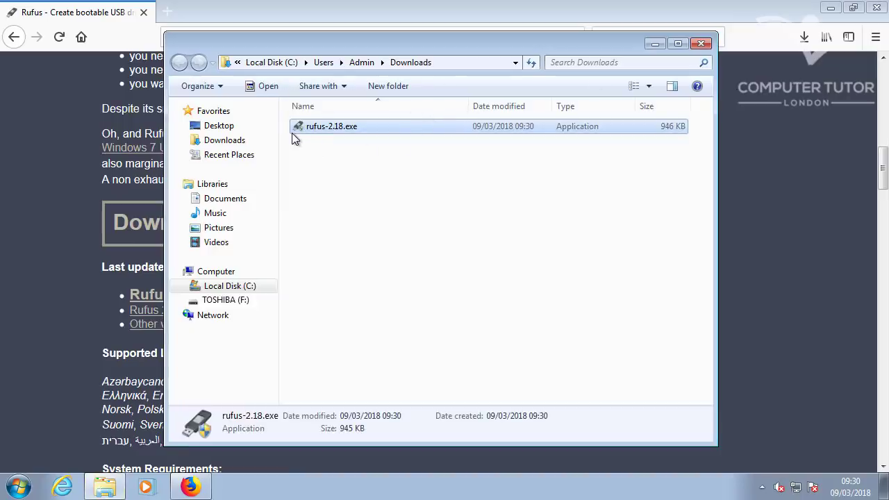
# Step: Launch Rufus, load Windows10x64.iso for the TOSHIBA drive and start it
pyautogui.doubleClick(331, 125)
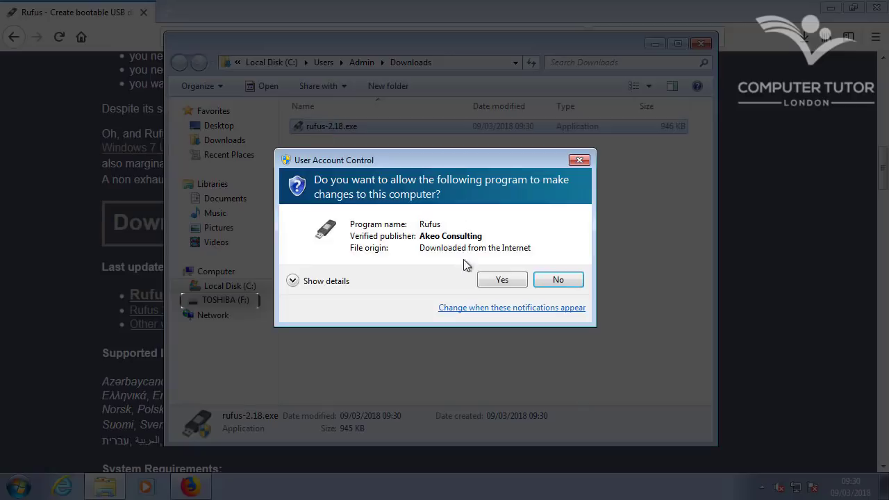
pyautogui.click(501, 280)
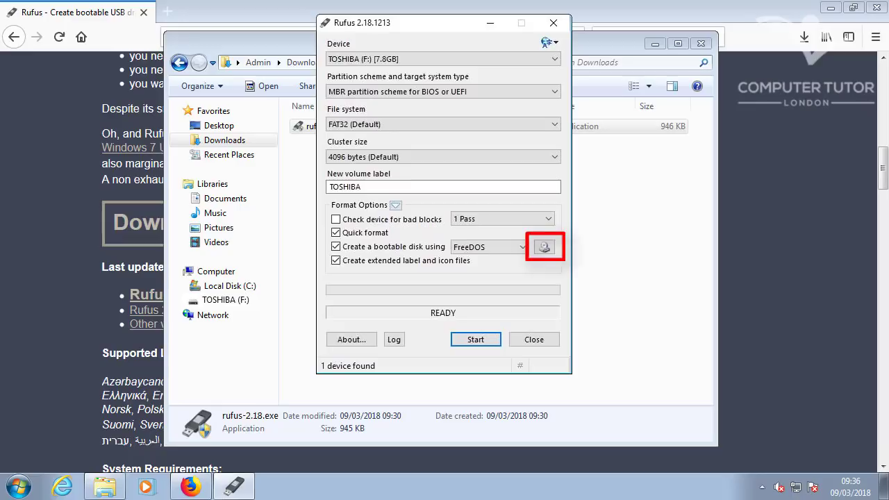
pyautogui.click(544, 247)
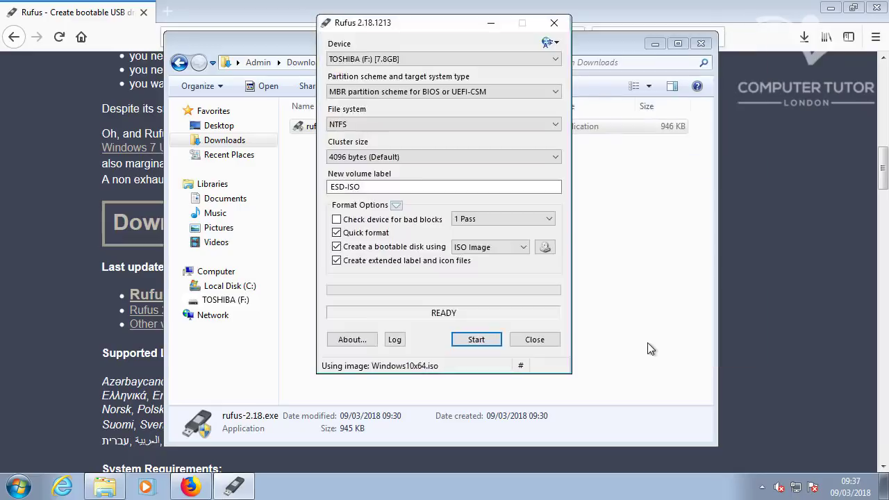
pyautogui.click(475, 339)
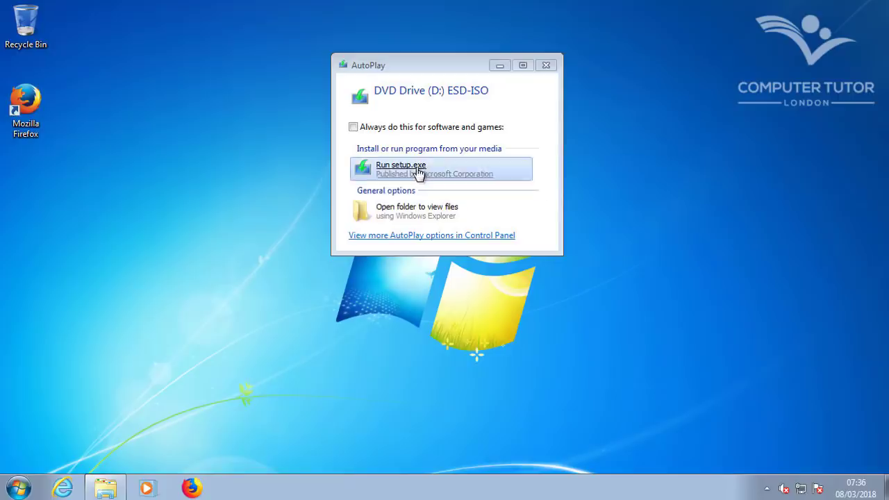
# Step: Run setup.exe from the ESD-ISO AutoPlay window and allow it in UAC
pyautogui.click(400, 169)
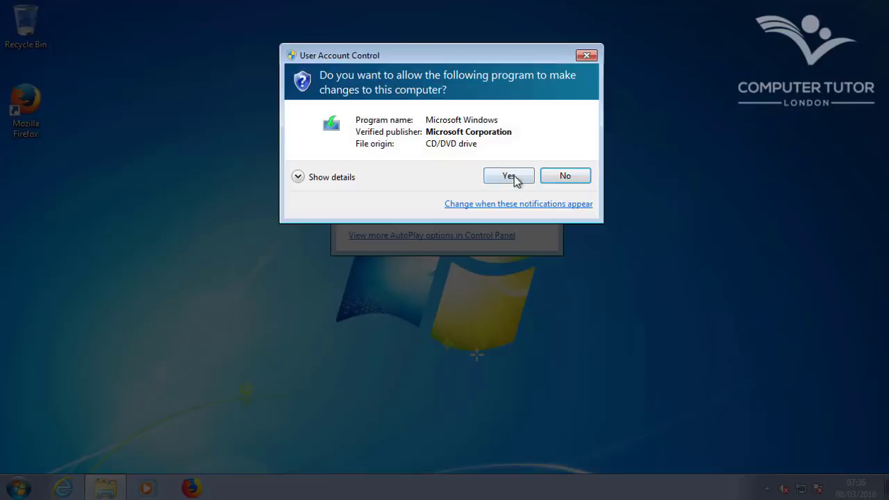
pyautogui.click(508, 175)
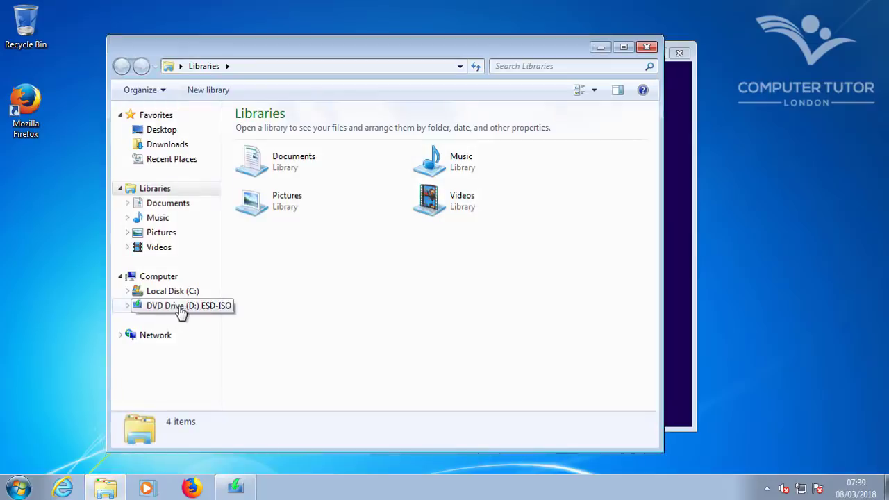
# Step: Browse DVD Drive (D:) ESD-ISO and launch its setup application
pyautogui.doubleClick(188, 306)
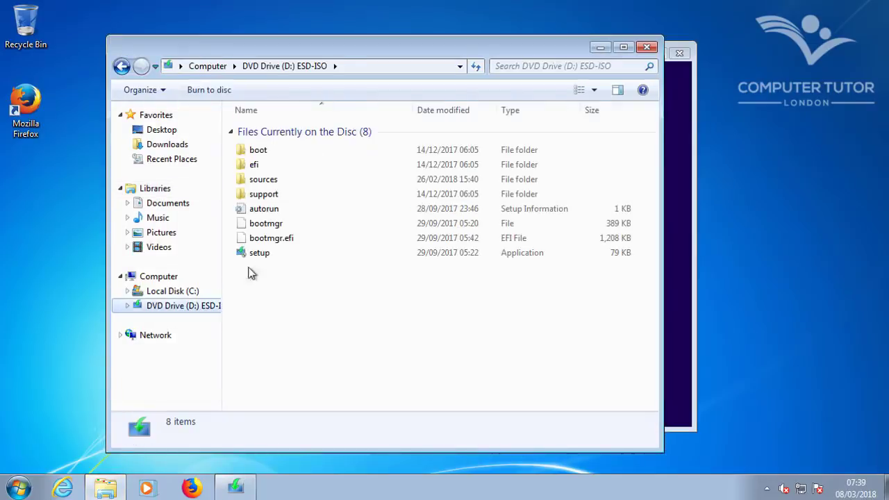
pyautogui.click(259, 252)
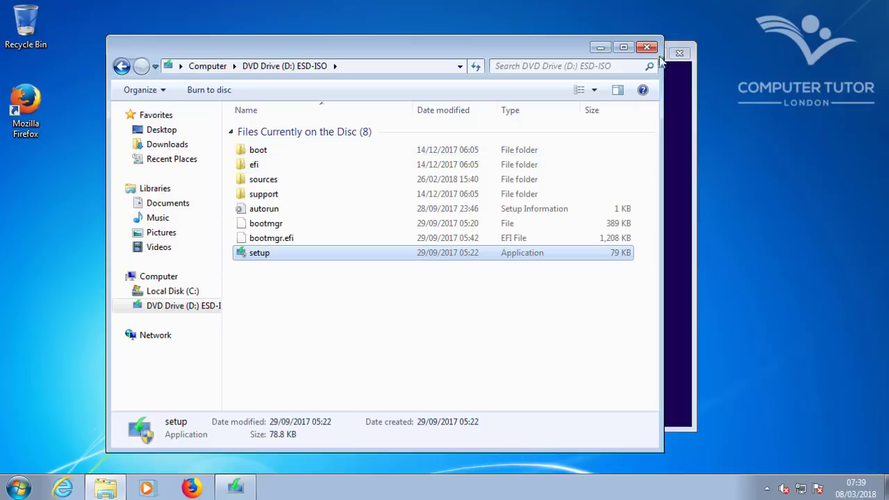
pyautogui.doubleClick(259, 253)
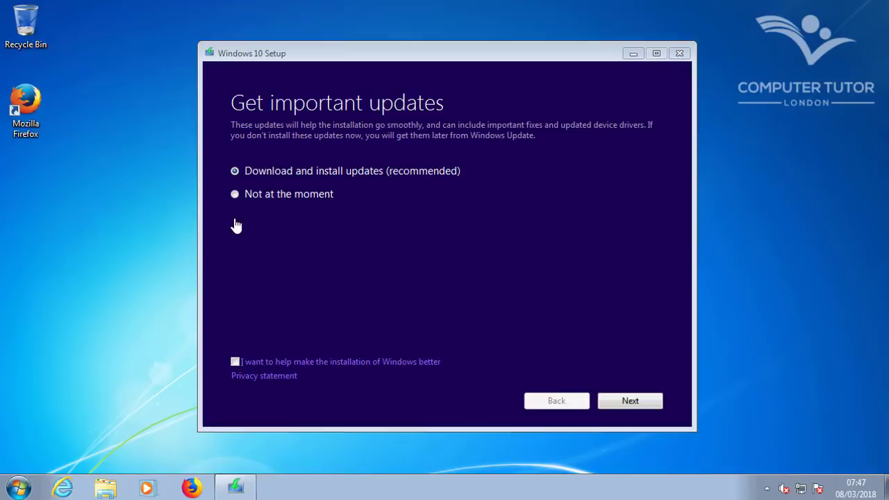
# Step: Skip updates for now, accept the licence terms and start the readiness checks
pyautogui.click(235, 194)
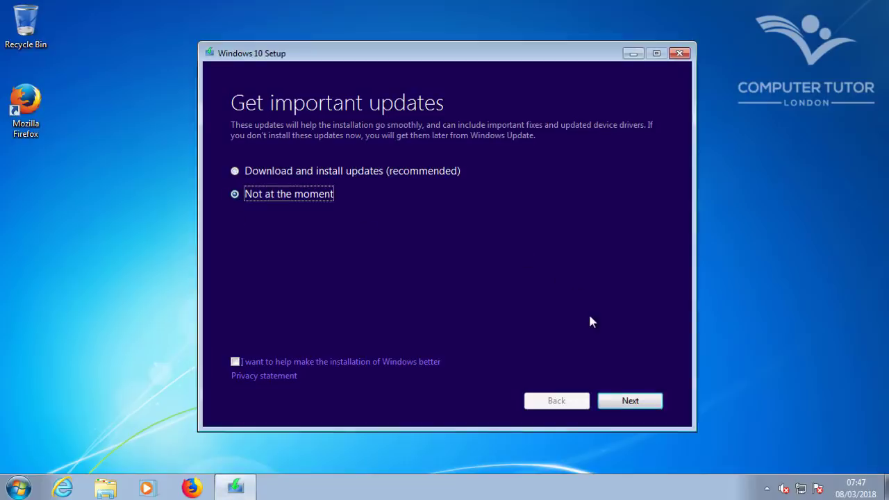
pyautogui.click(630, 400)
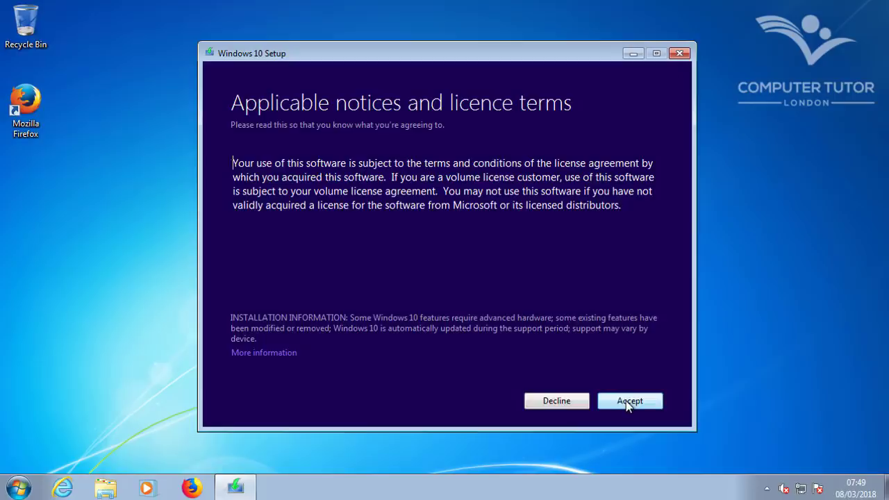
pyautogui.click(629, 400)
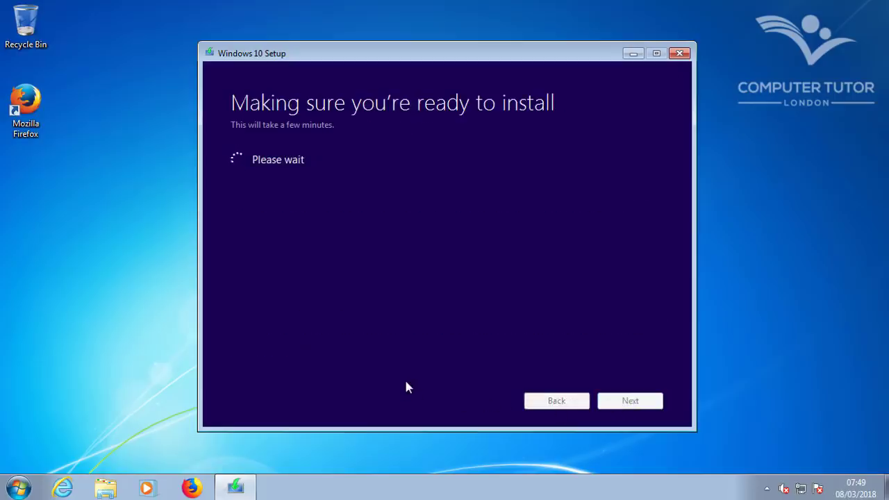
pyautogui.moveTo(392, 363)
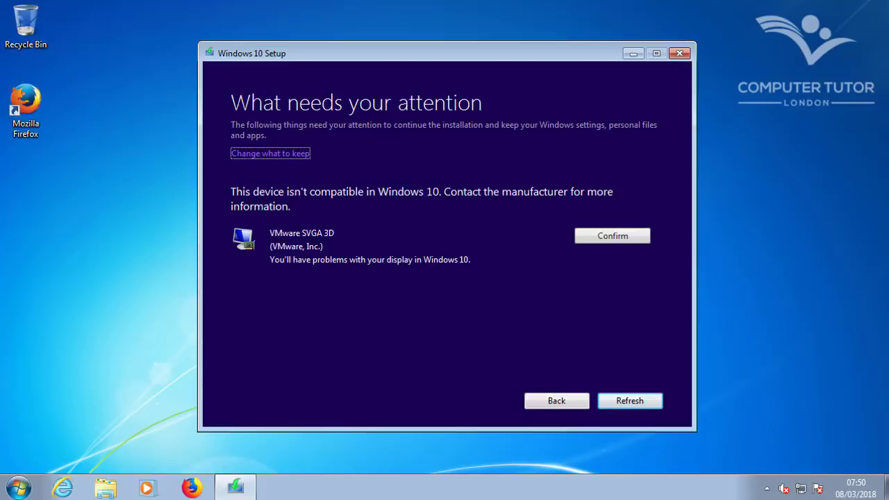
pyautogui.moveTo(322, 205)
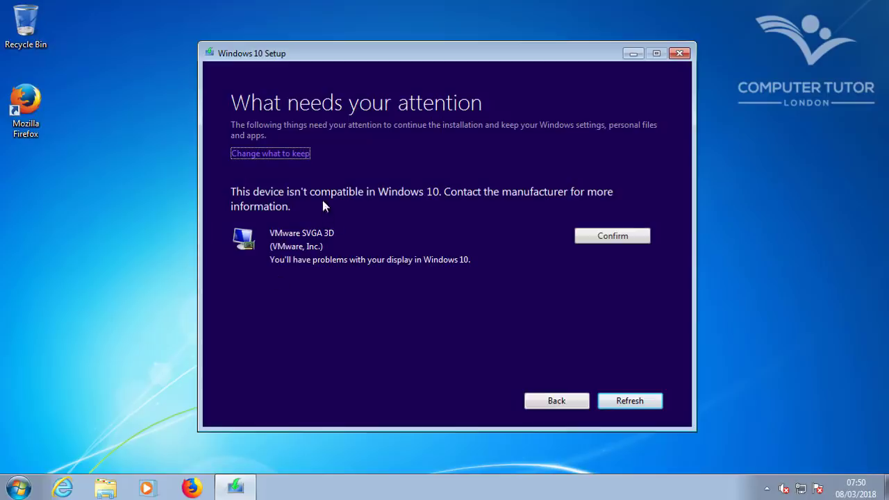
pyautogui.moveTo(354, 172)
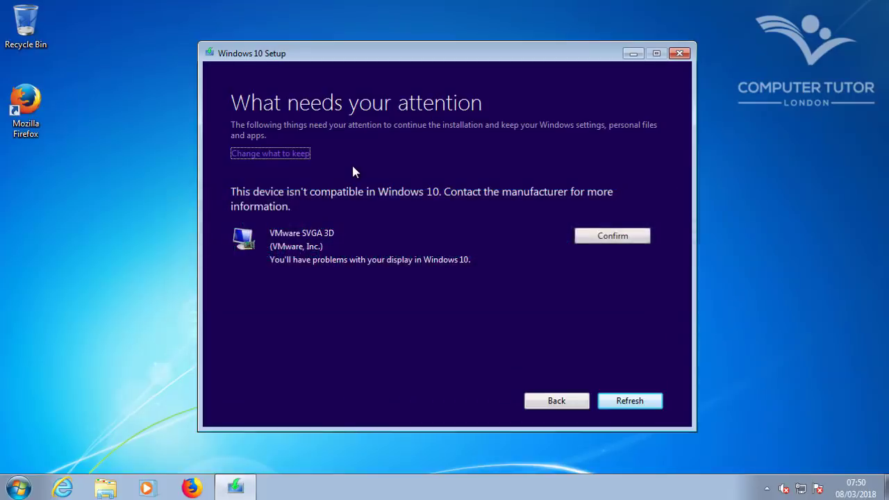
# Step: Confirm the VMware SVGA 3D driver notice and OK the display language change
pyautogui.click(611, 236)
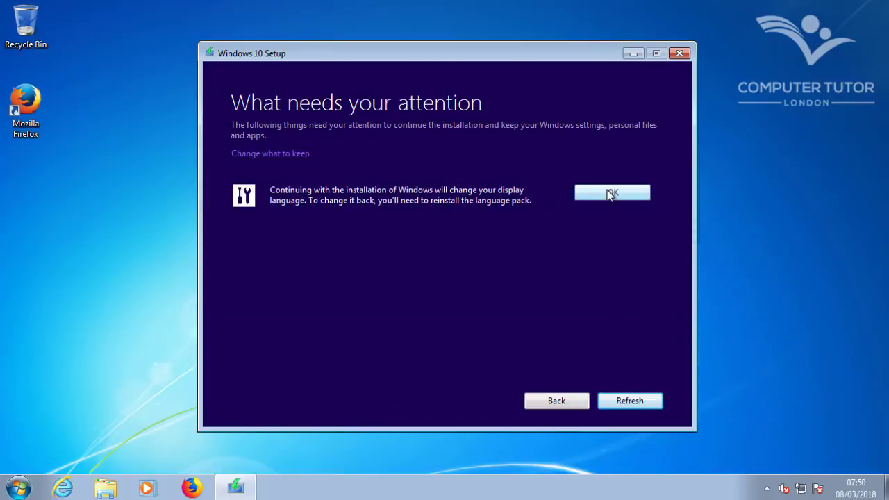
pyautogui.click(612, 192)
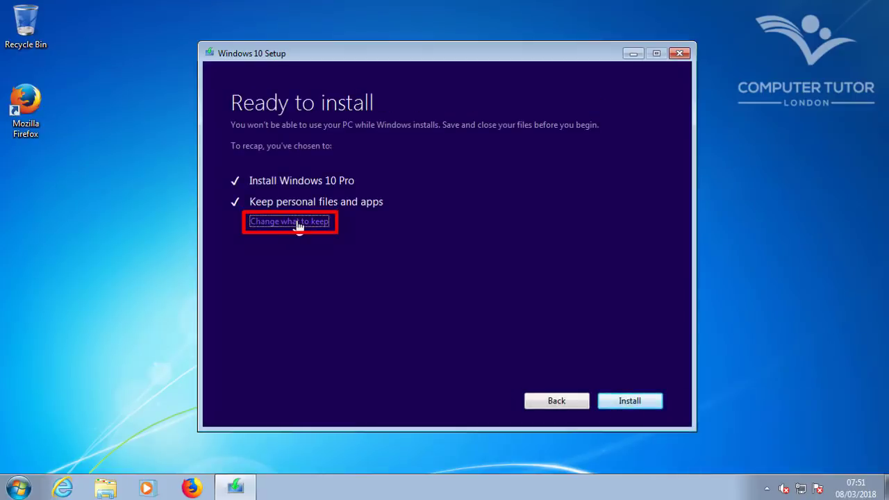
# Step: Choose 'Keep personal files and apps' and continue installing Windows 10 Pro
pyautogui.click(289, 221)
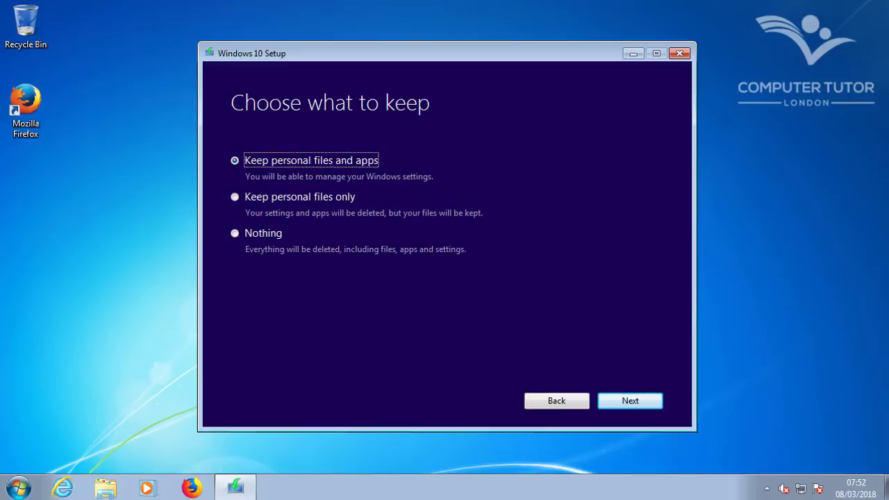
pyautogui.moveTo(612, 375)
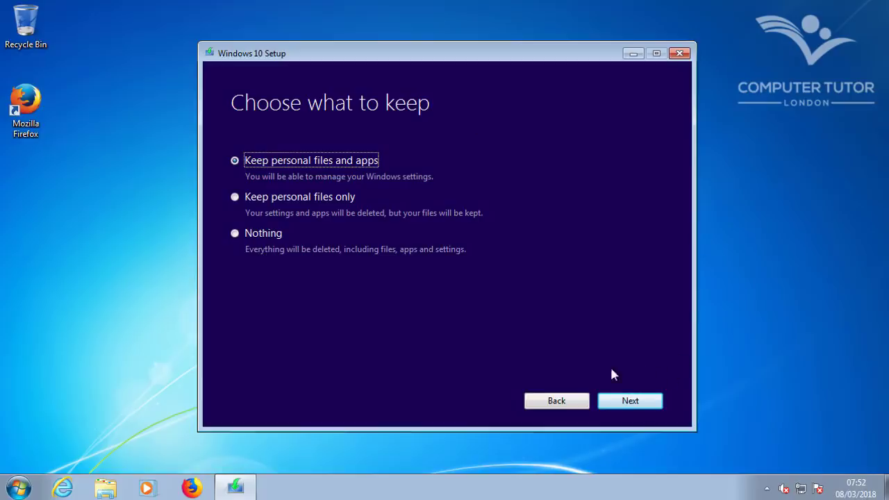
pyautogui.click(630, 400)
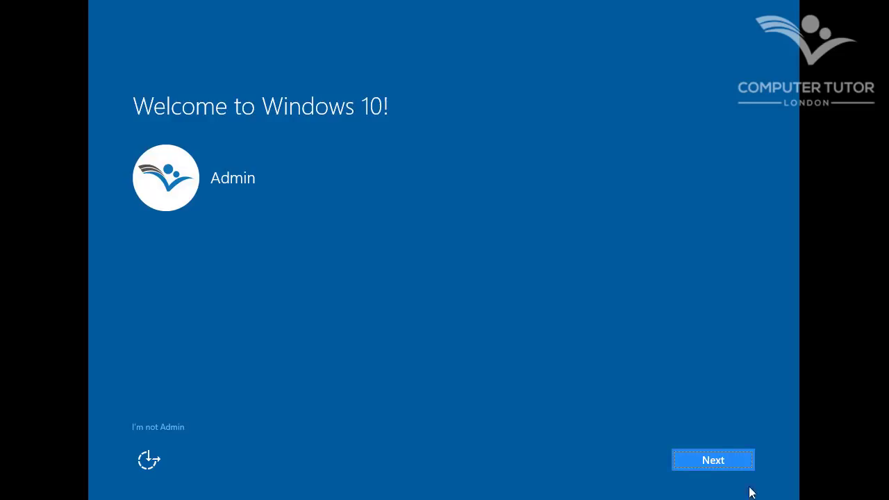
# Step: Pass Welcome, accept the privacy settings, turn on Cortana and accept the new apps
pyautogui.click(712, 460)
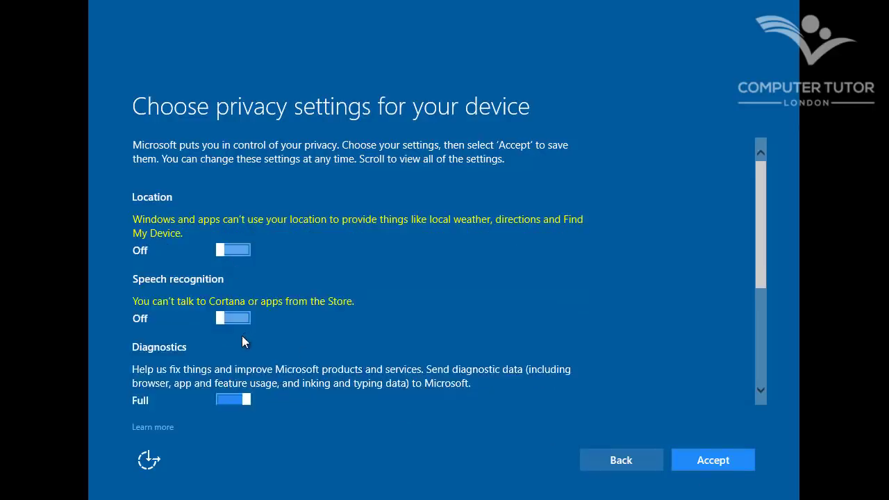
pyautogui.scroll(-3)
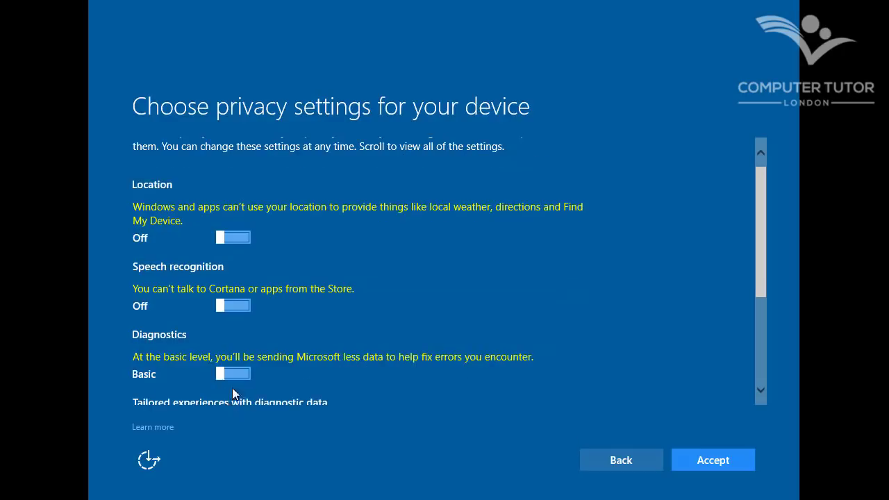
pyautogui.scroll(-3)
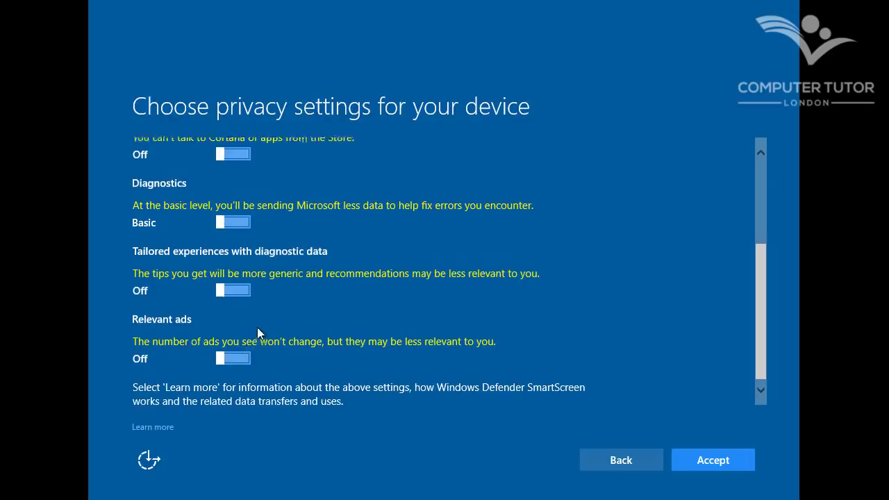
pyautogui.click(713, 460)
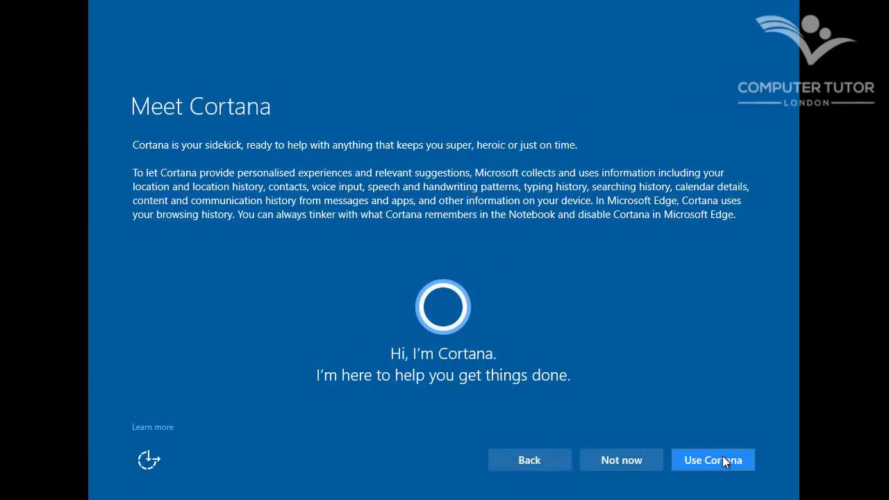
pyautogui.click(712, 459)
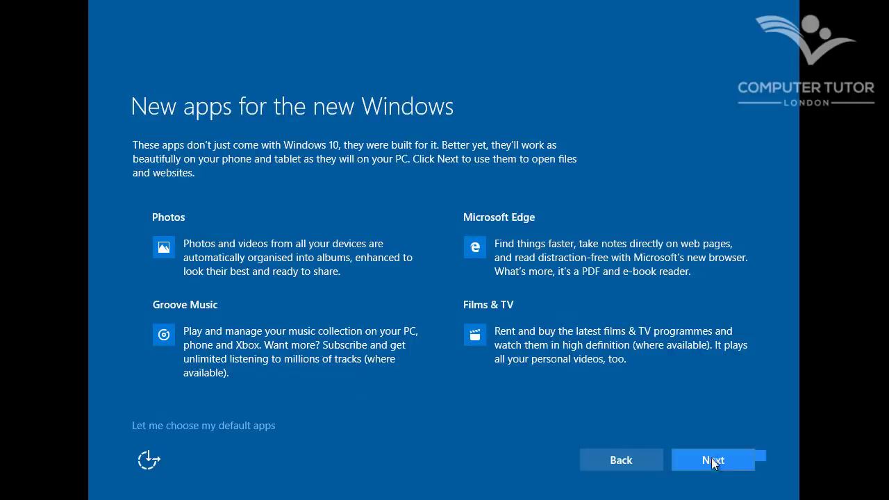
pyautogui.click(711, 460)
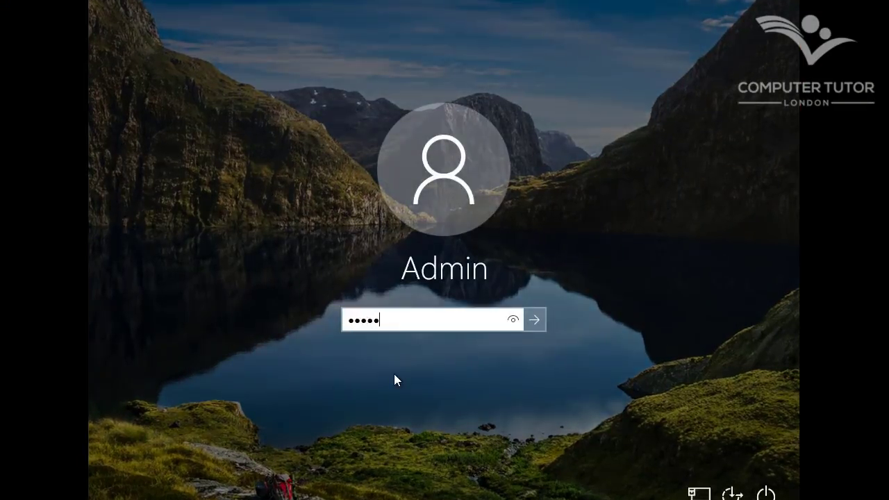
# Step: Sign in as Admin and close the Edge 'Welcome to Windows' page to show the desktop
pyautogui.click(534, 319)
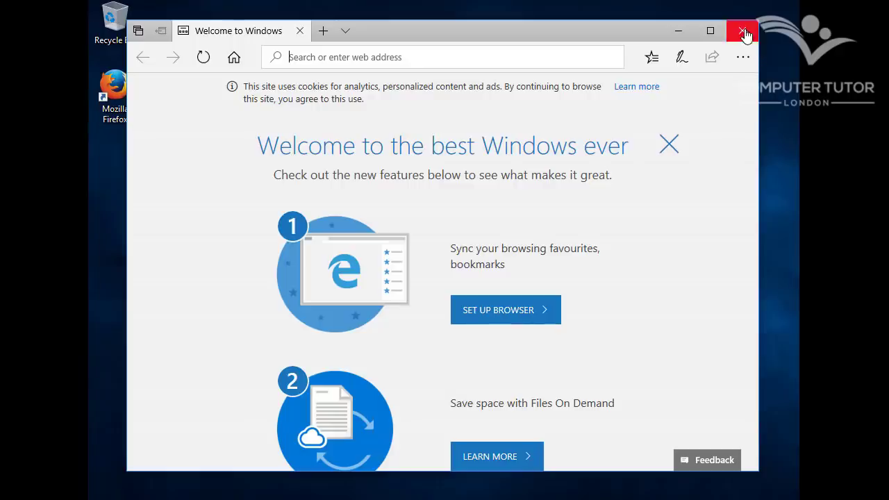
pyautogui.click(742, 31)
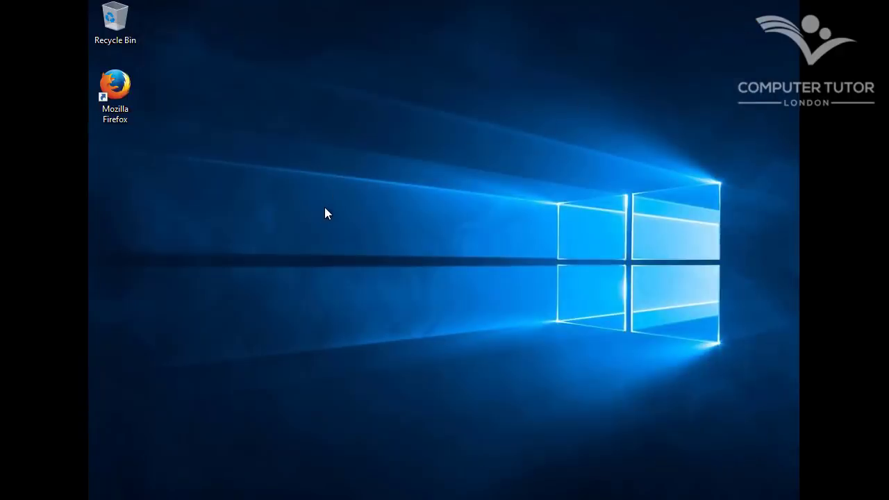
# Step: Set the display resolution to 1280 × 720 in Settings, keep the change, and return to the desktop
pyautogui.rightClick(328, 214)
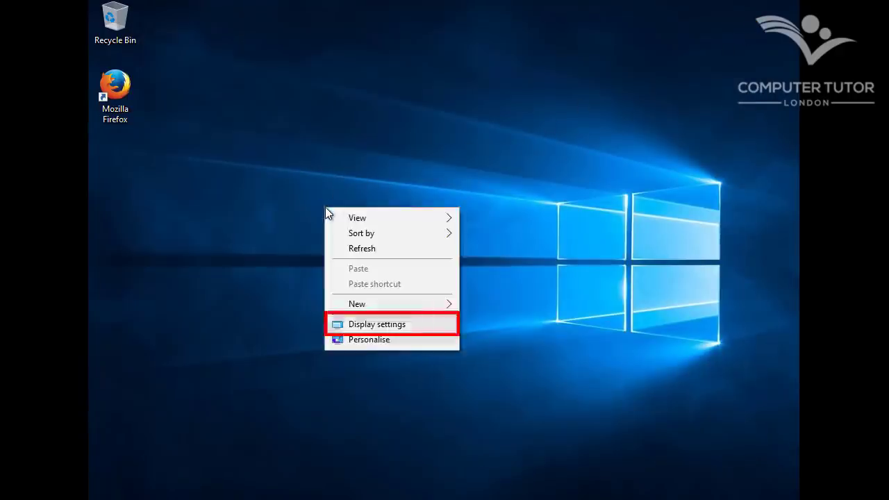
pyautogui.moveTo(411, 333)
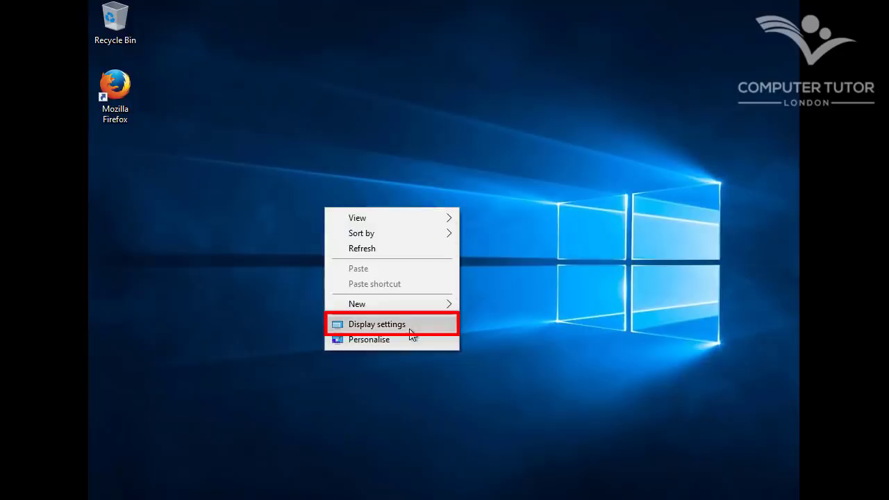
pyautogui.click(376, 325)
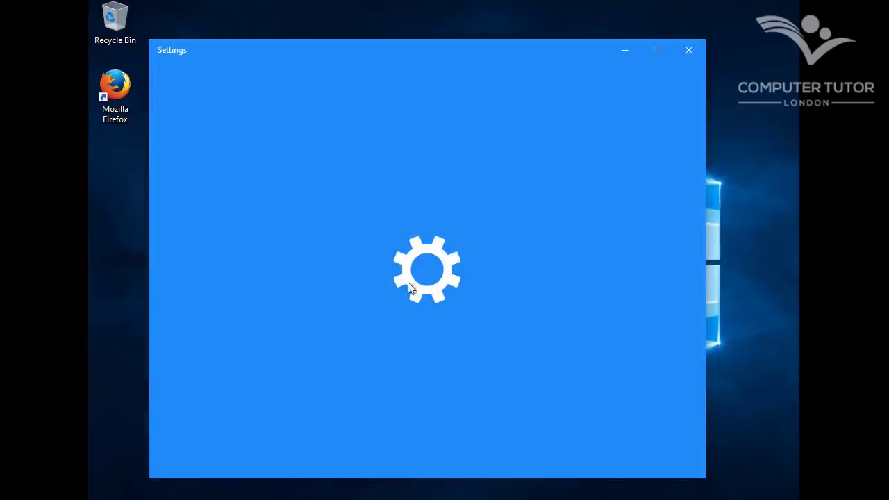
pyautogui.moveTo(386, 211)
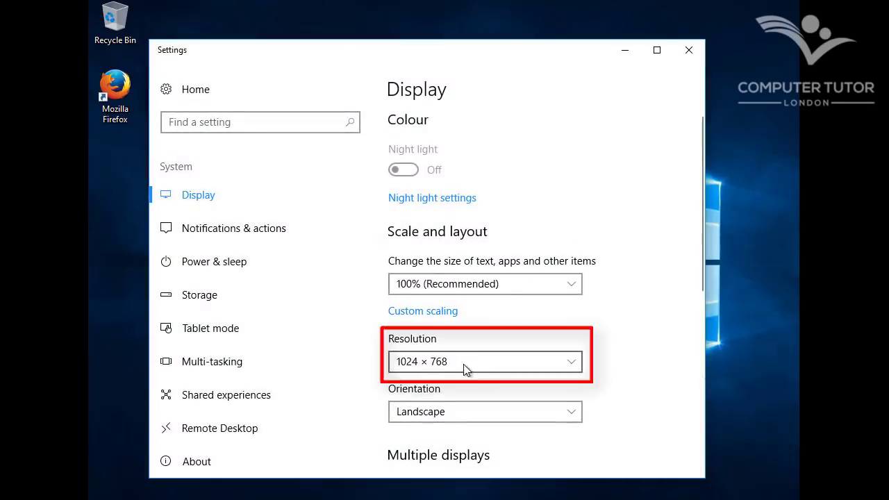
pyautogui.moveTo(556, 369)
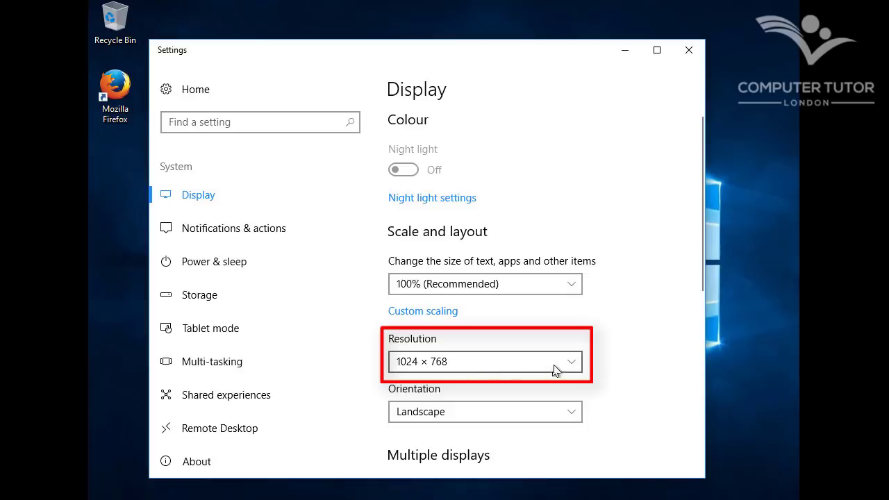
pyautogui.click(483, 361)
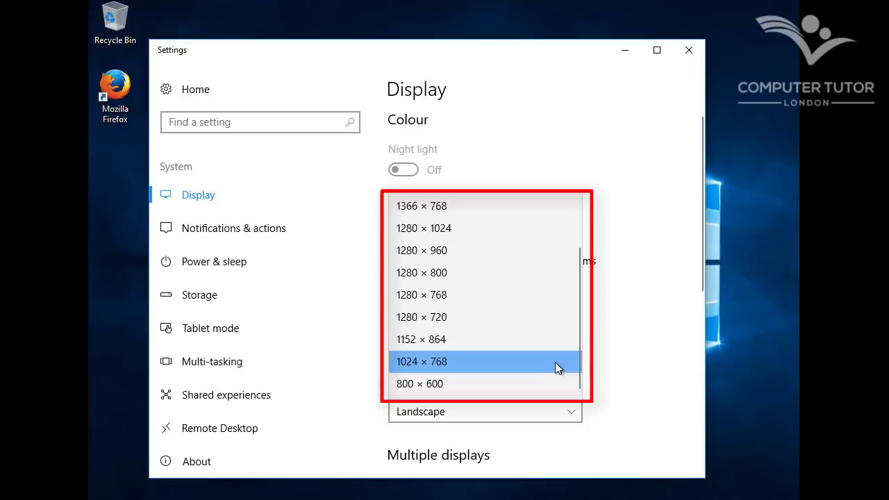
pyautogui.moveTo(472, 317)
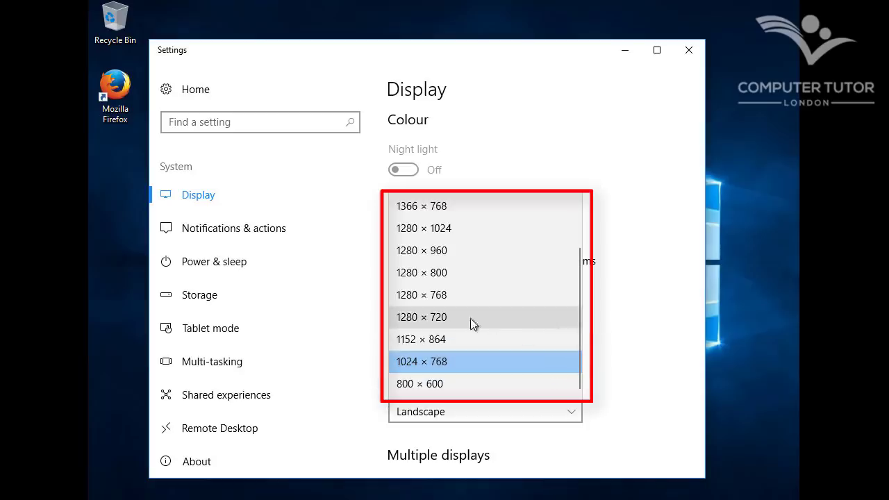
pyautogui.click(420, 316)
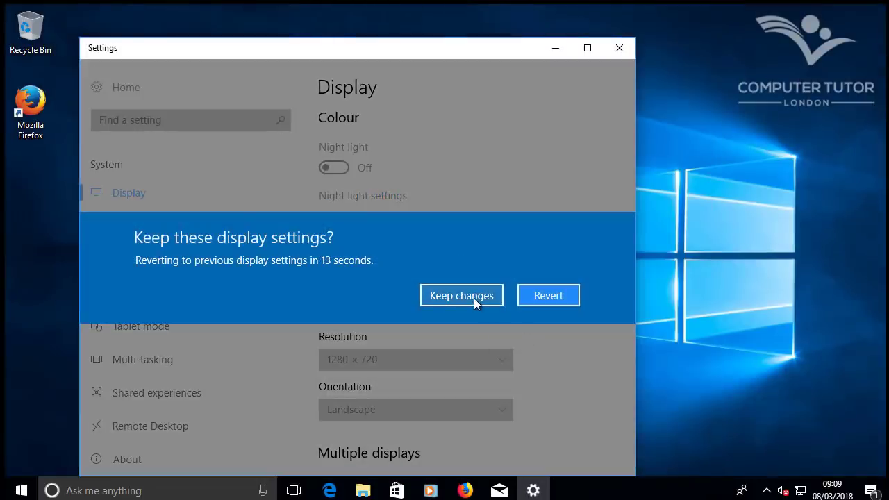
pyautogui.click(461, 295)
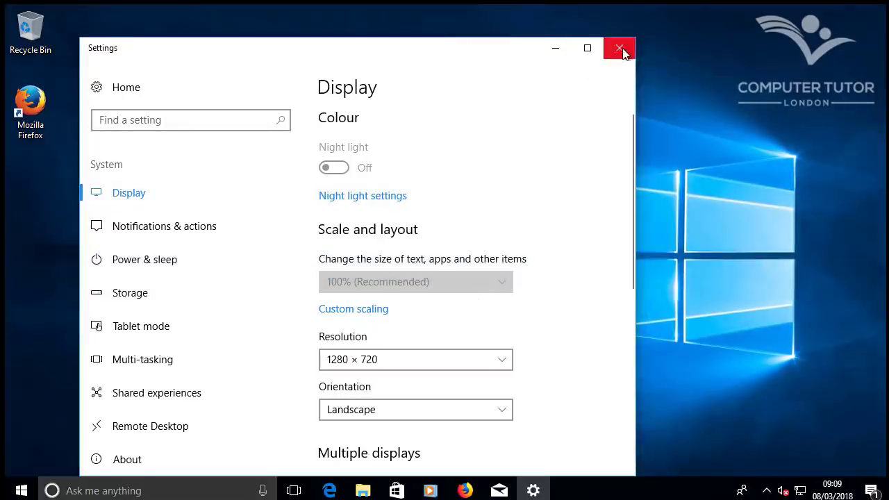
pyautogui.click(618, 48)
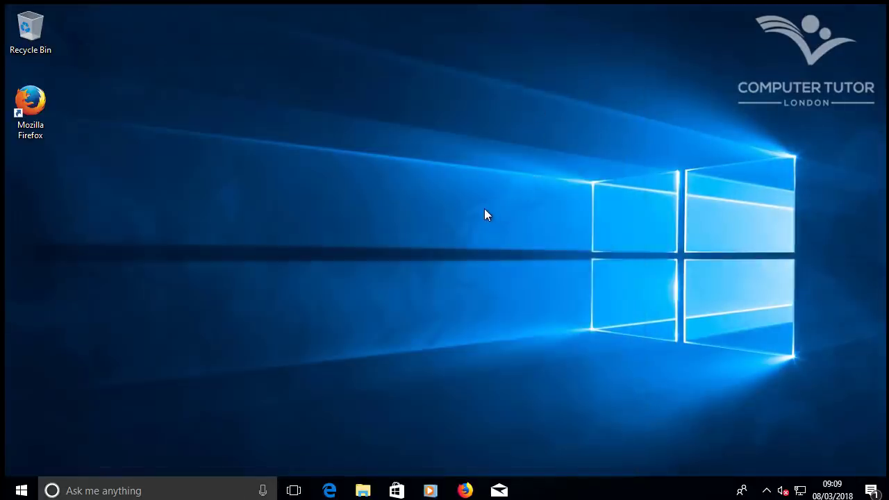